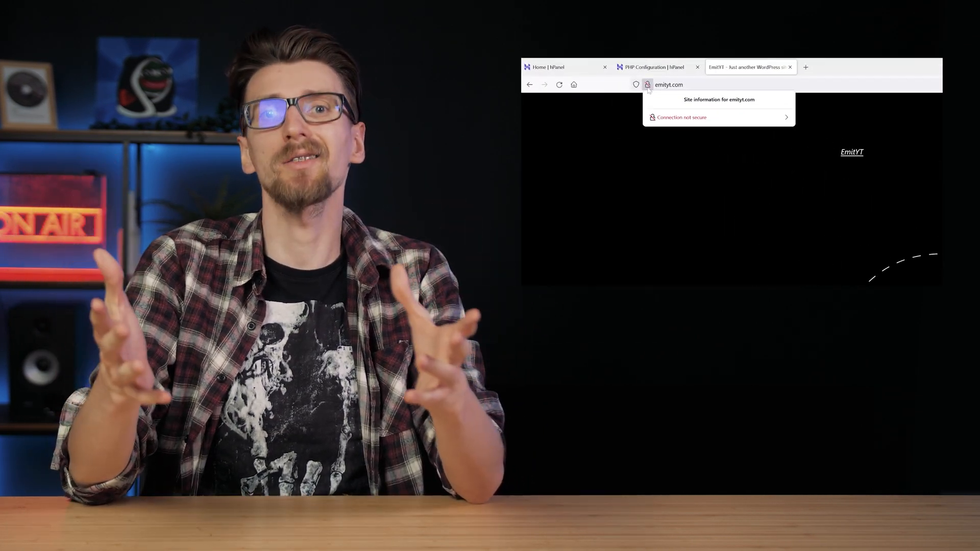
# Activate the pending Lifetime SSL certificate for emityt.com and confirm it shows as active.
pyautogui.click(682, 117)
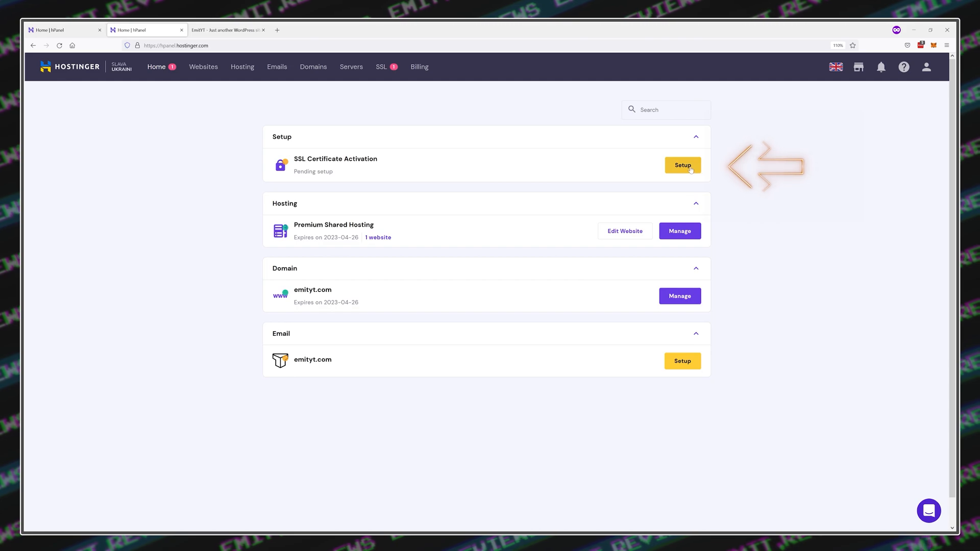
pyautogui.click(682, 166)
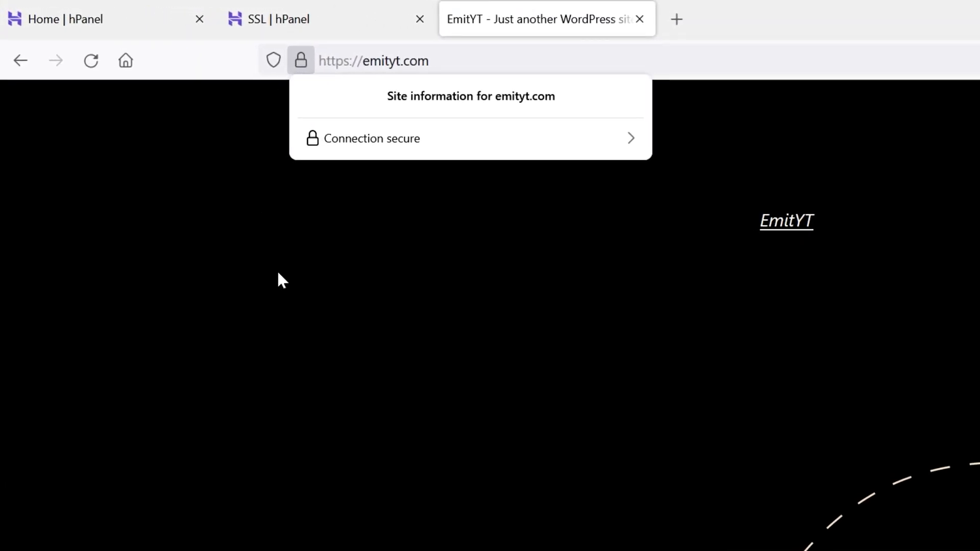
pyautogui.click(372, 139)
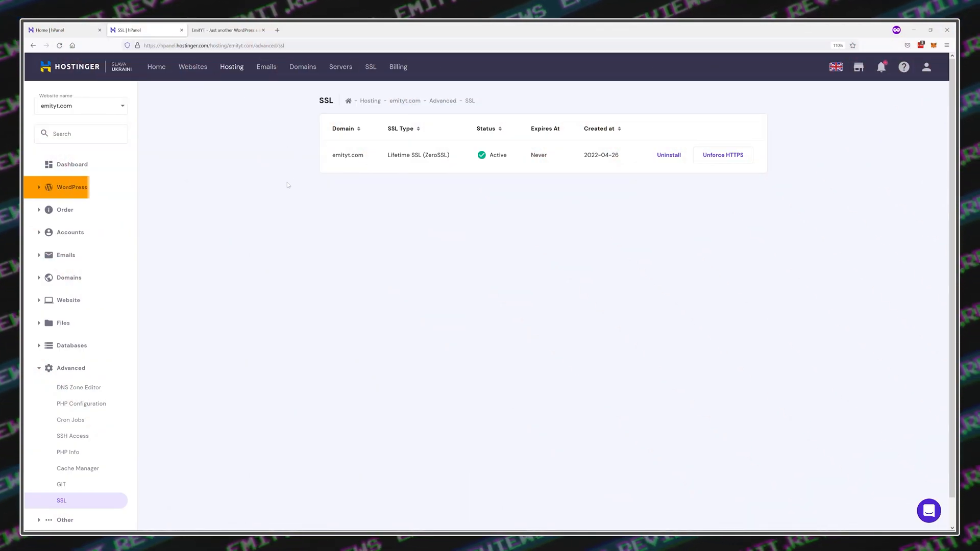
# Go from the hPanel WordPress dashboard into the emityt.com WordPress admin area.
pyautogui.click(71, 187)
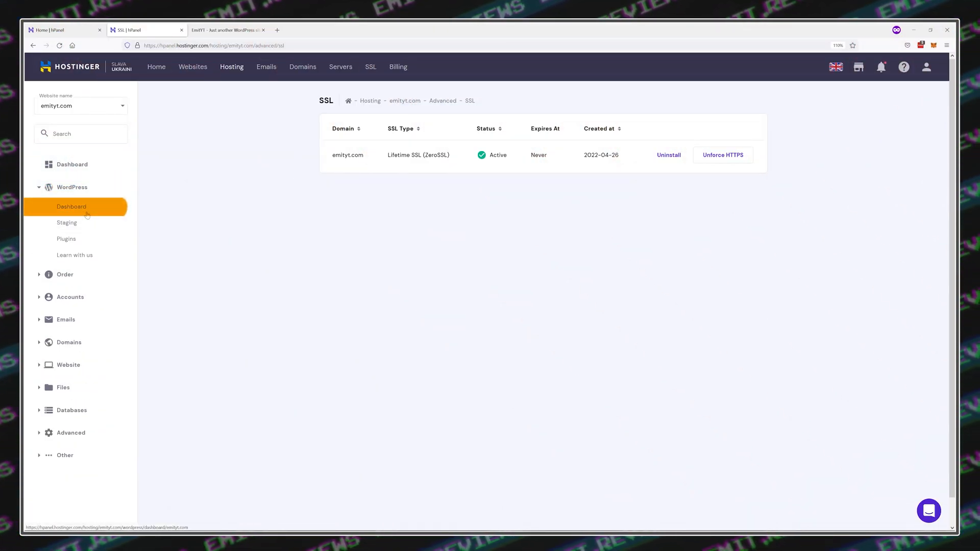
pyautogui.click(71, 206)
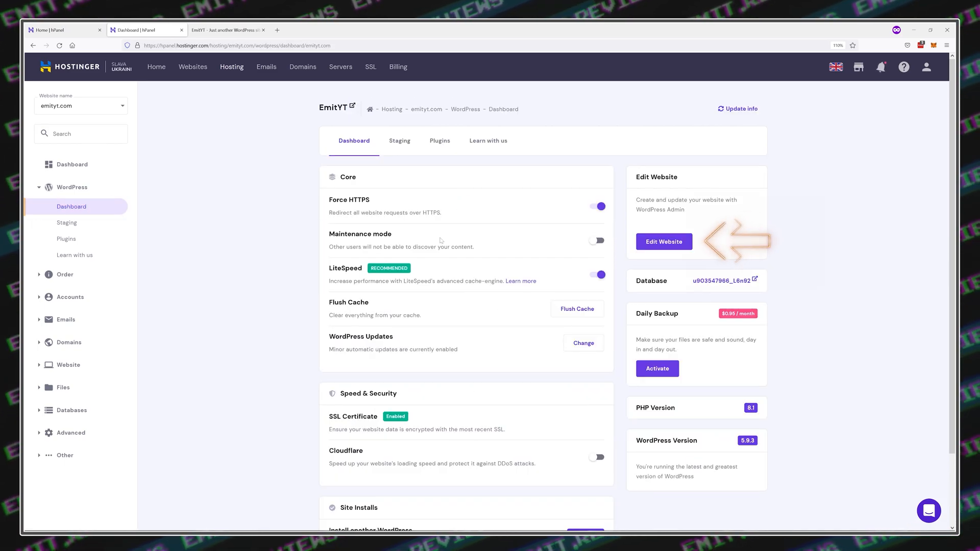
pyautogui.click(663, 241)
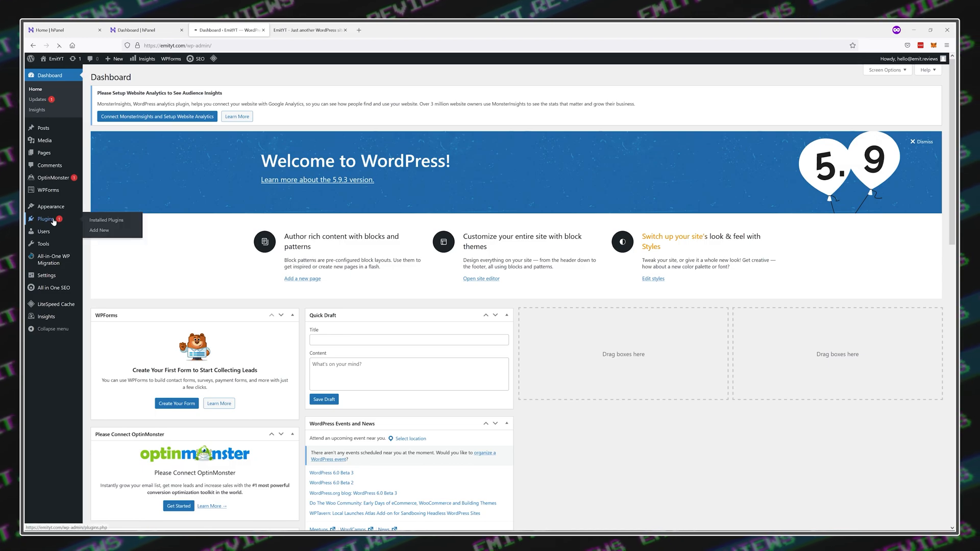
# Deactivate and delete all plugins except Hostinger and LiteSpeed Cache, data included.
pyautogui.click(106, 221)
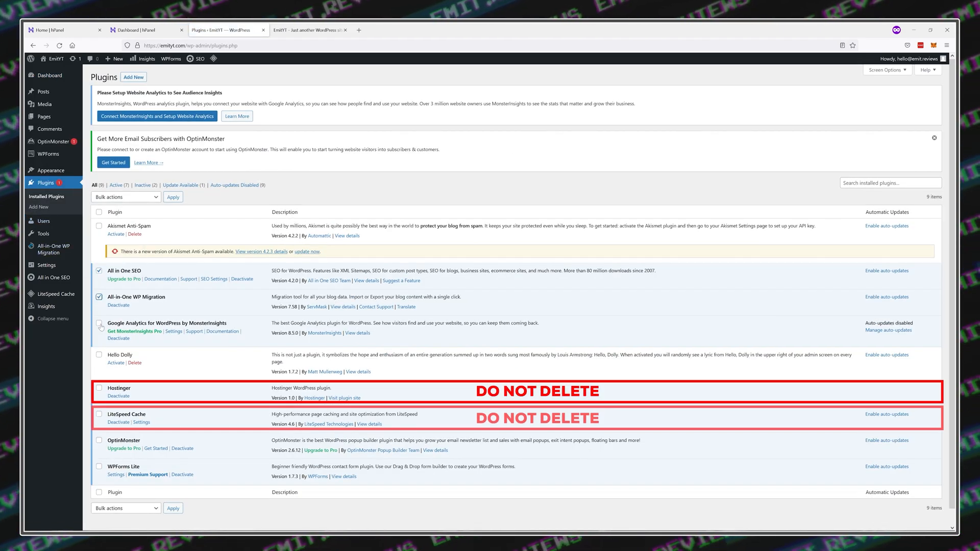
pyautogui.click(125, 197)
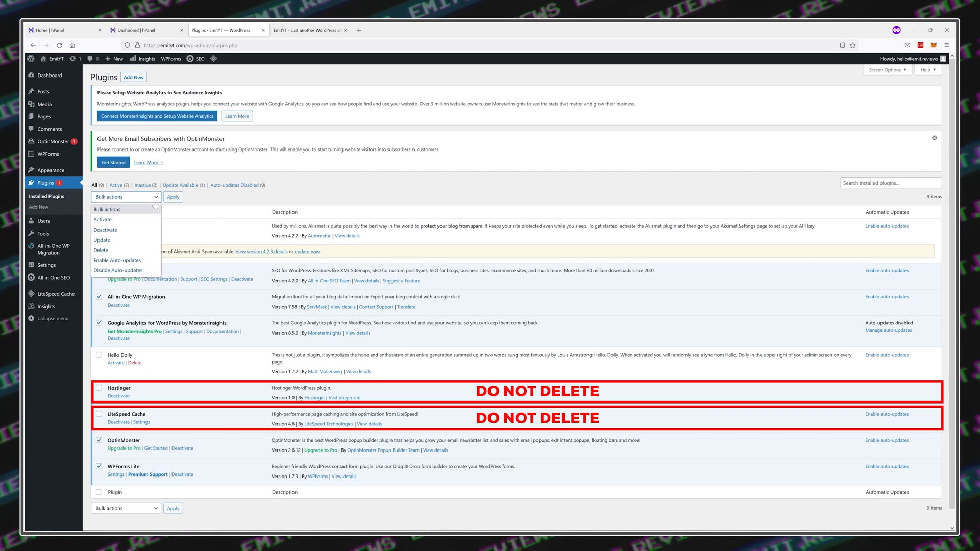
pyautogui.click(105, 229)
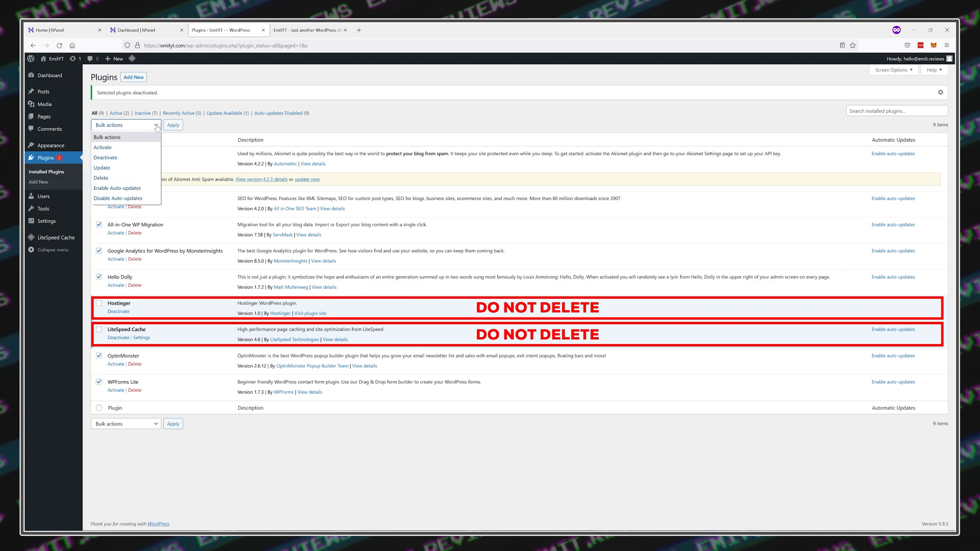
pyautogui.click(173, 124)
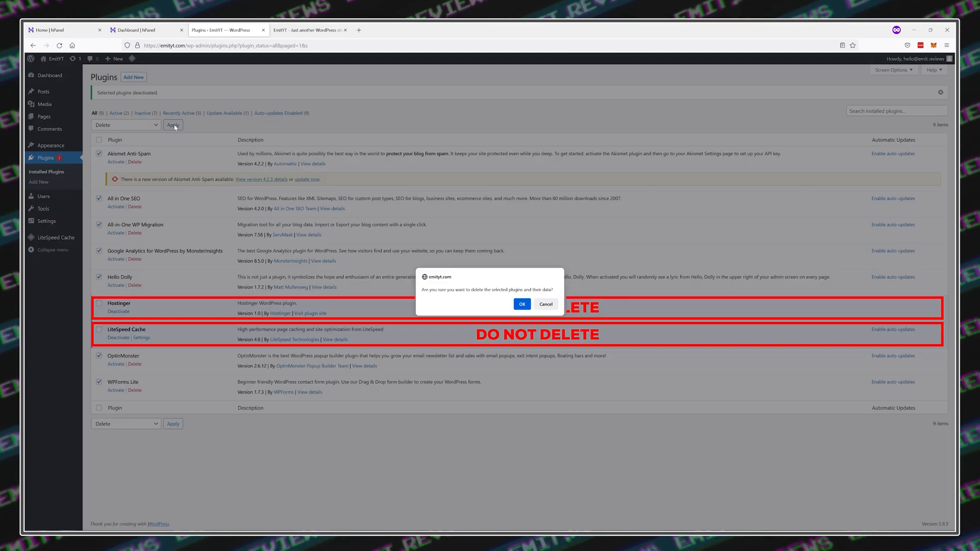
pyautogui.click(522, 305)
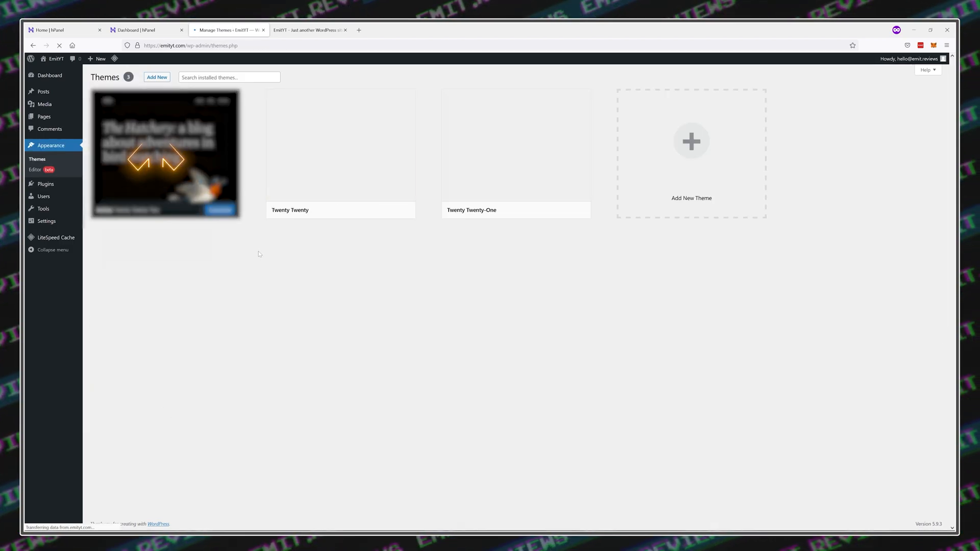
# Search for 'astra', activate the Astra theme and launch its starter templates setup.
pyautogui.click(158, 78)
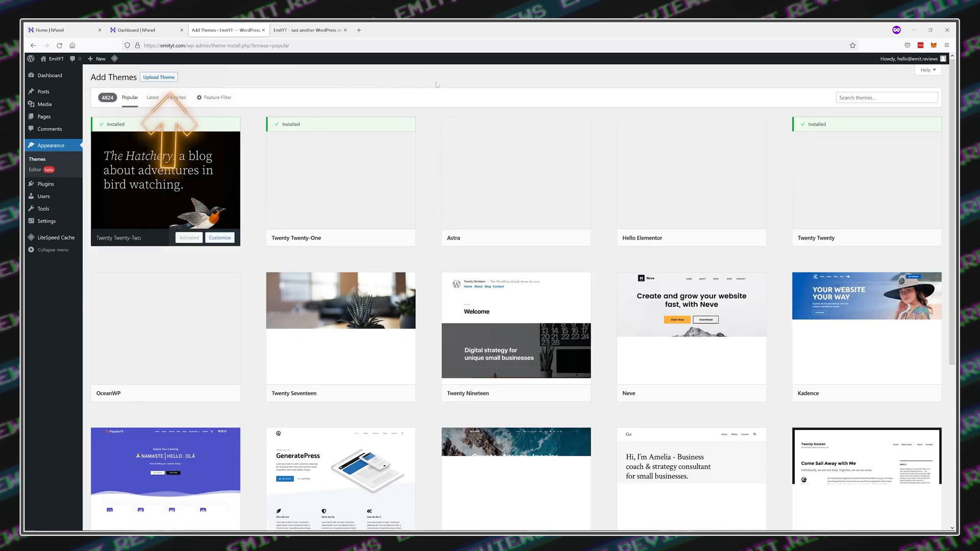
pyautogui.write('astra')
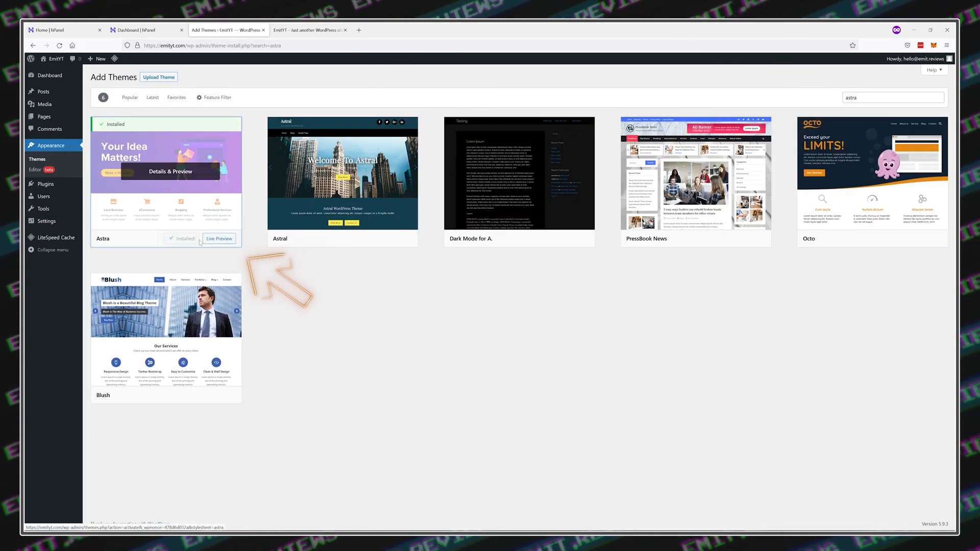
pyautogui.click(185, 239)
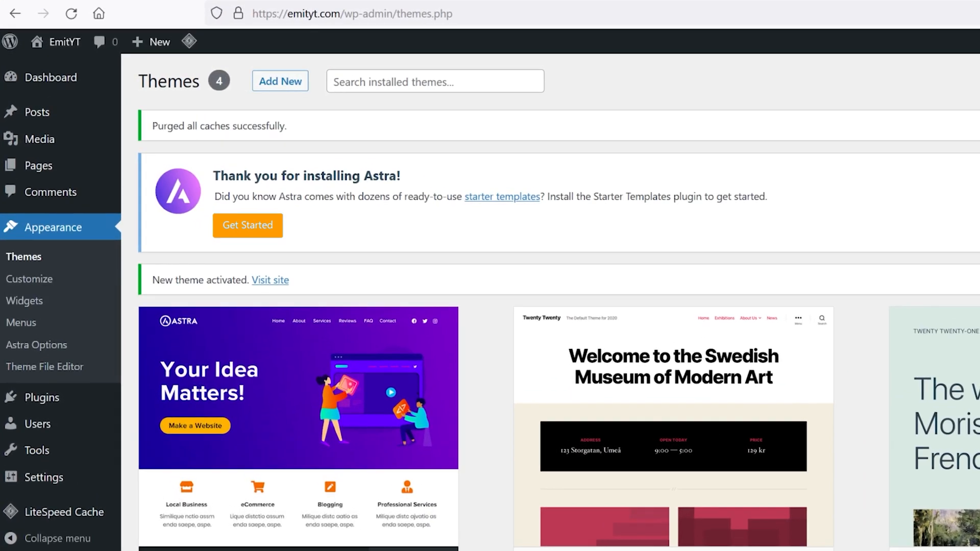
pyautogui.click(247, 225)
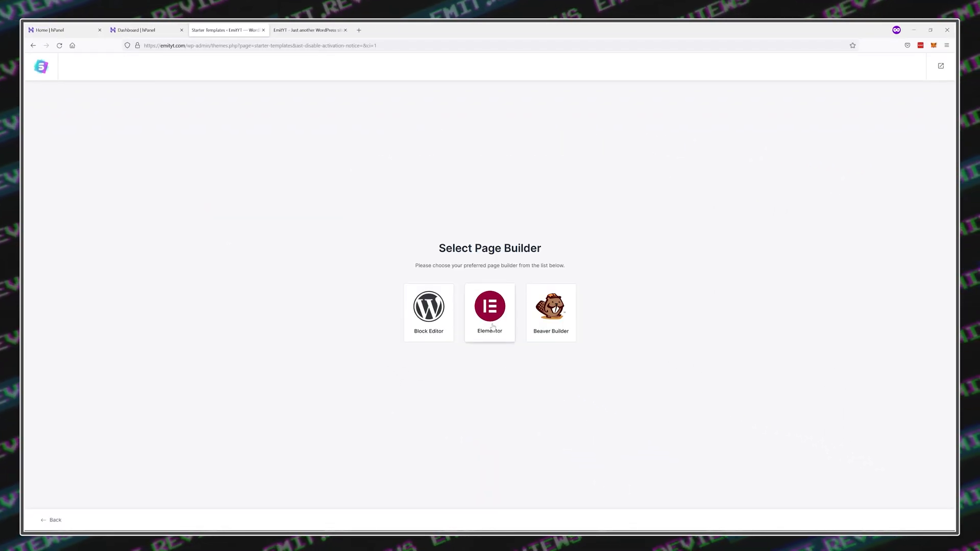
# Choose Elementor and browse Personal Sites > Photographer to the Bestselling Author template.
pyautogui.click(490, 307)
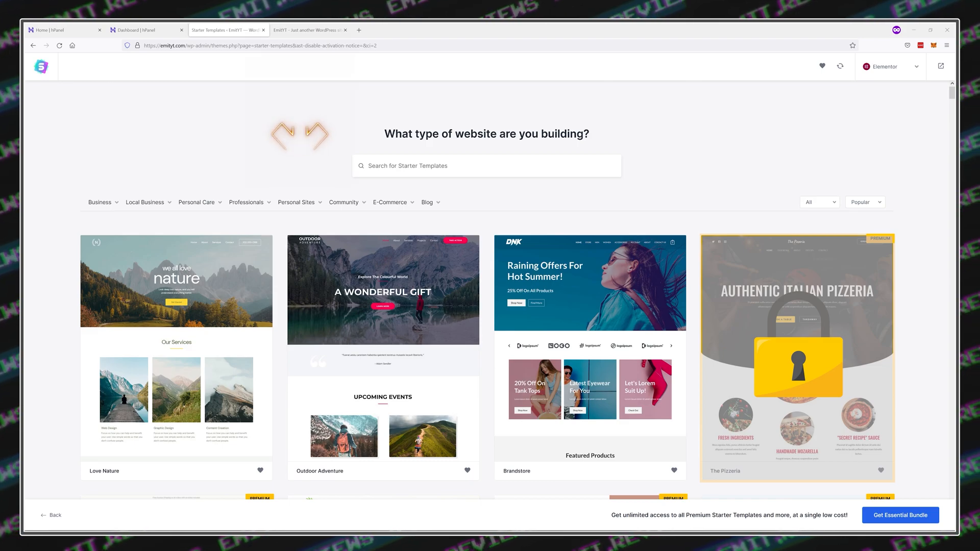
pyautogui.click(296, 202)
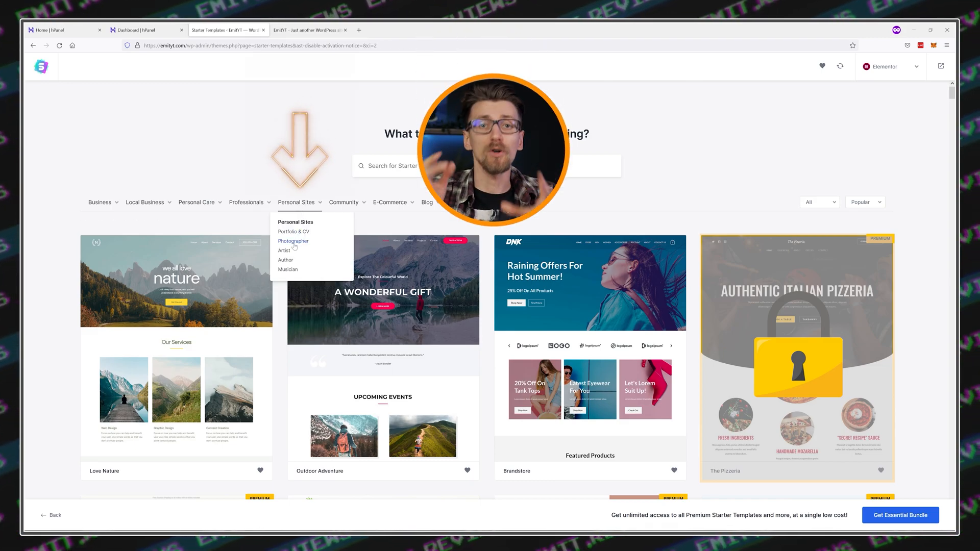
pyautogui.click(293, 241)
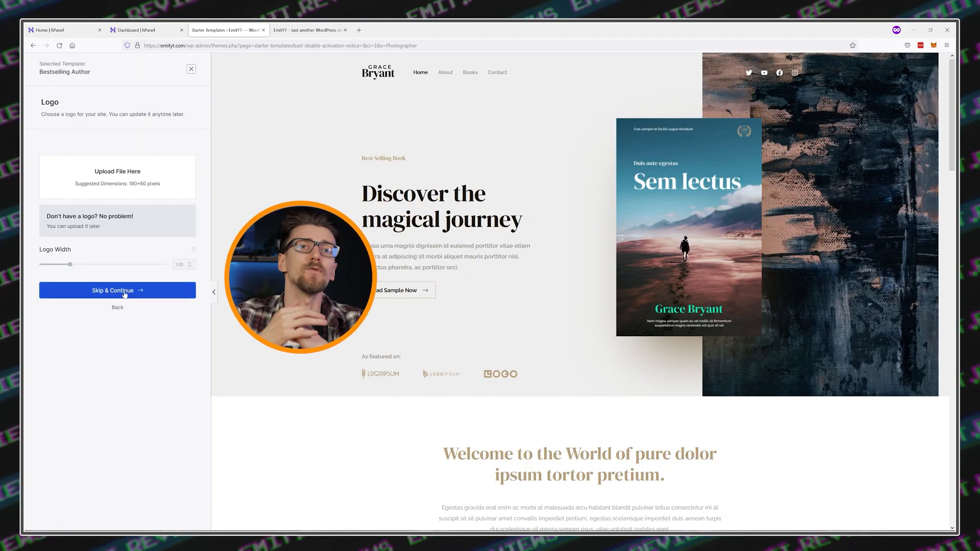
# Skip the logo, keep default colours and fonts, build the website and view it.
pyautogui.click(117, 290)
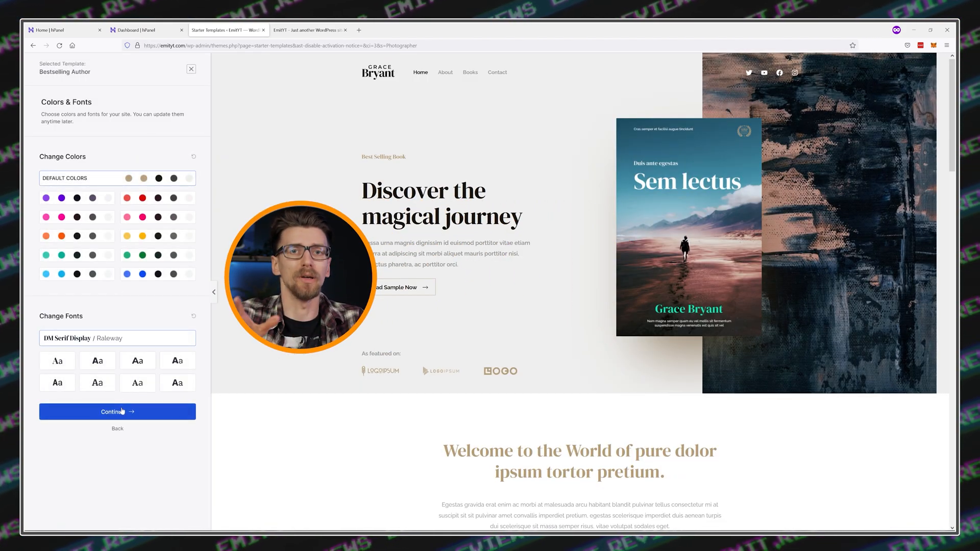
pyautogui.click(118, 411)
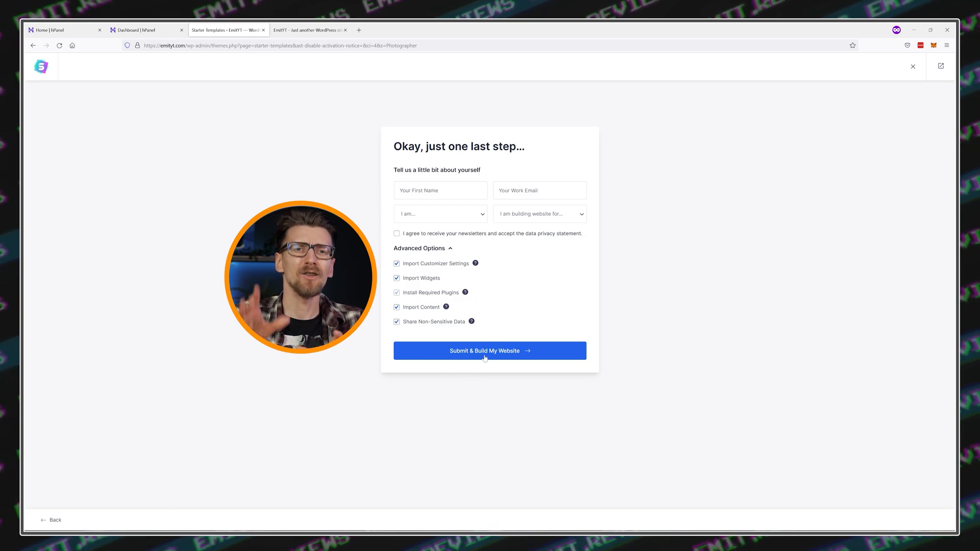
pyautogui.click(490, 351)
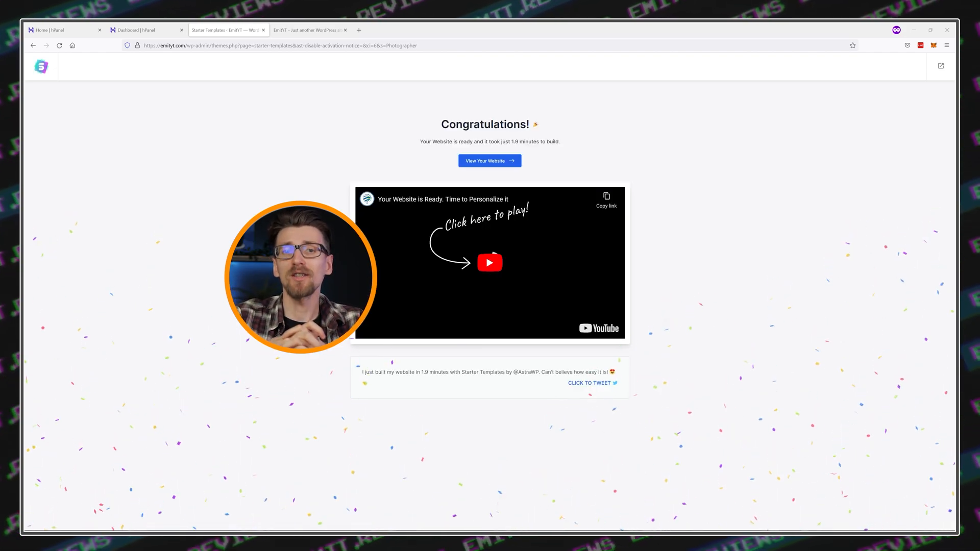
pyautogui.click(490, 161)
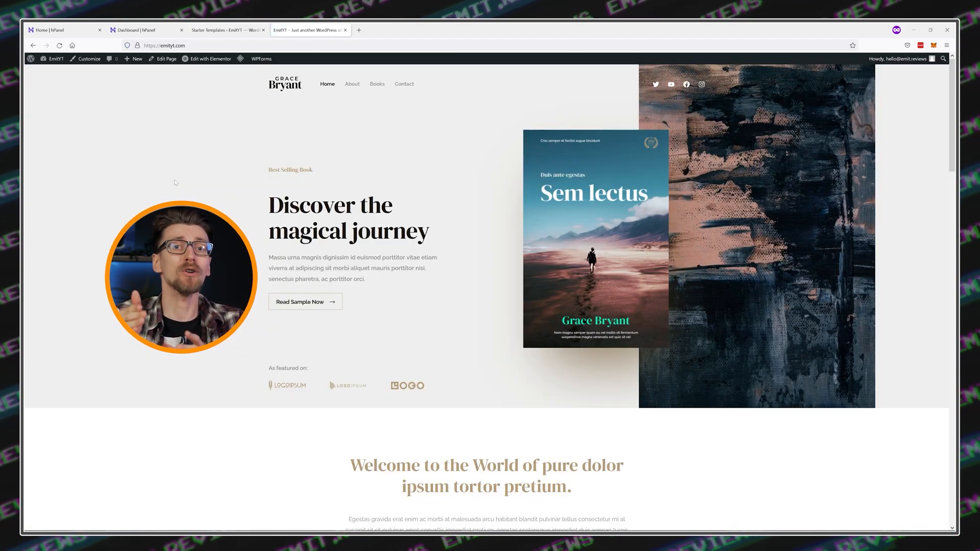
# Set the typewriter photo as the story section's background image and exit to the dashboard.
pyautogui.scroll(-3)
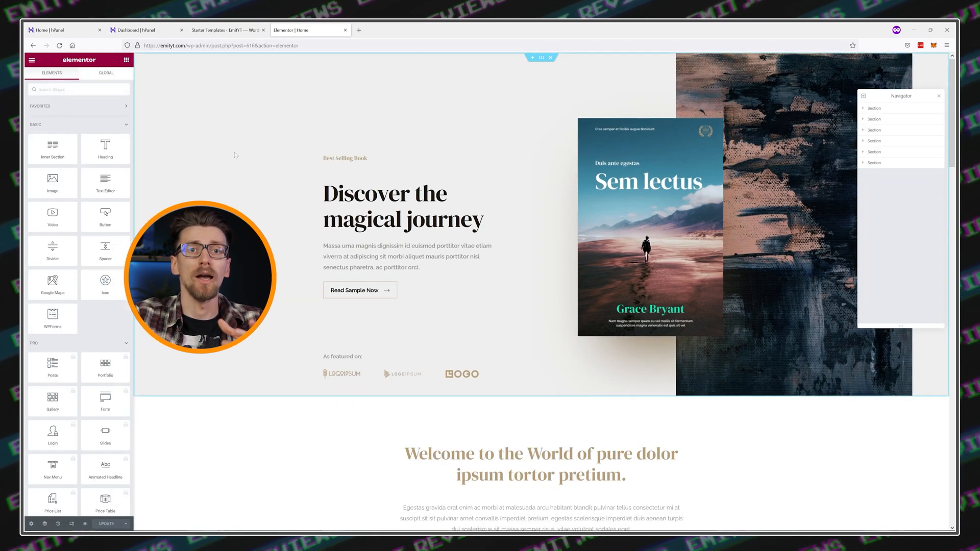
pyautogui.click(384, 206)
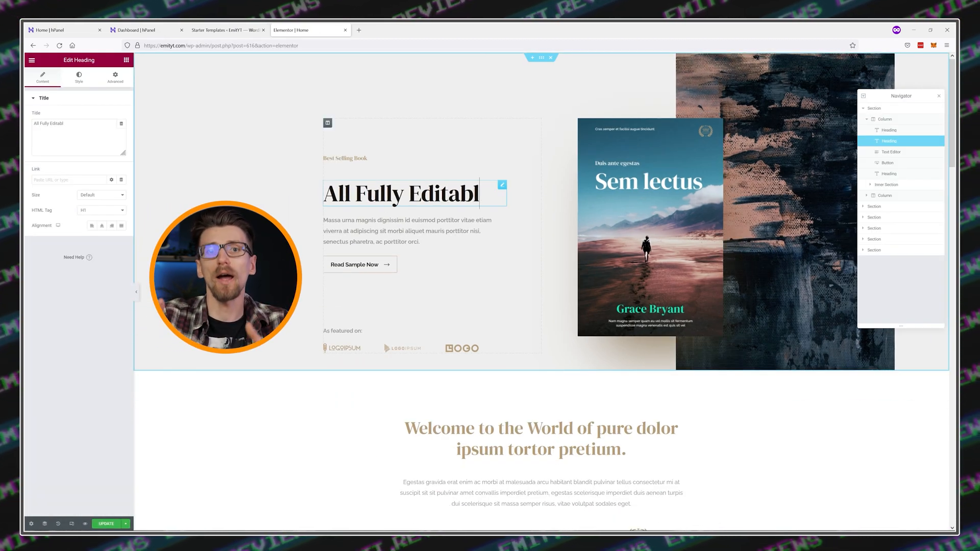
pyautogui.click(409, 257)
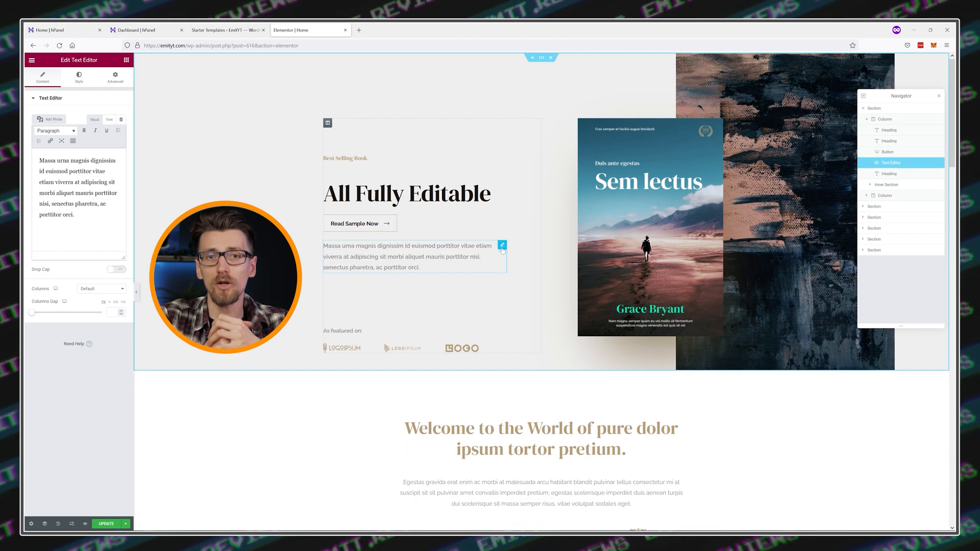
pyautogui.scroll(-3)
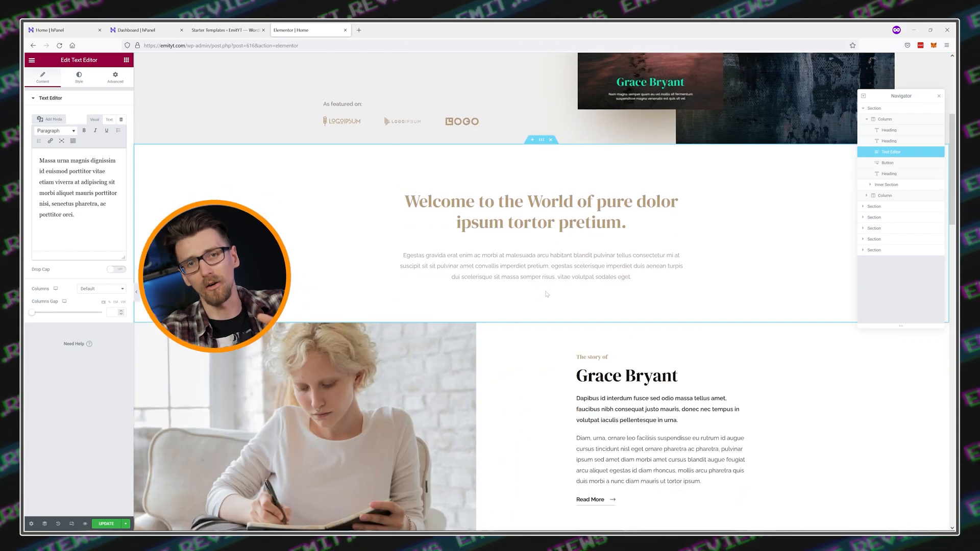
pyautogui.scroll(-3)
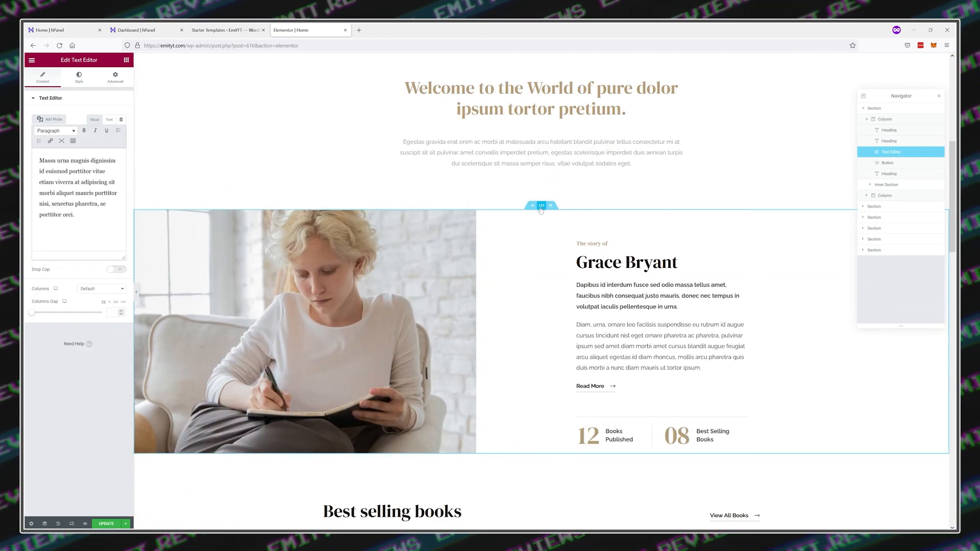
pyautogui.click(53, 119)
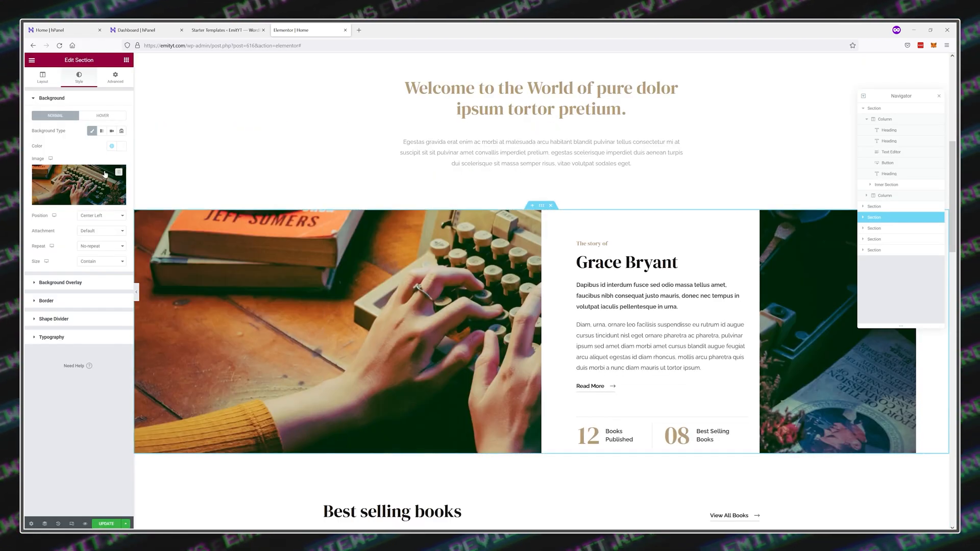
pyautogui.click(100, 215)
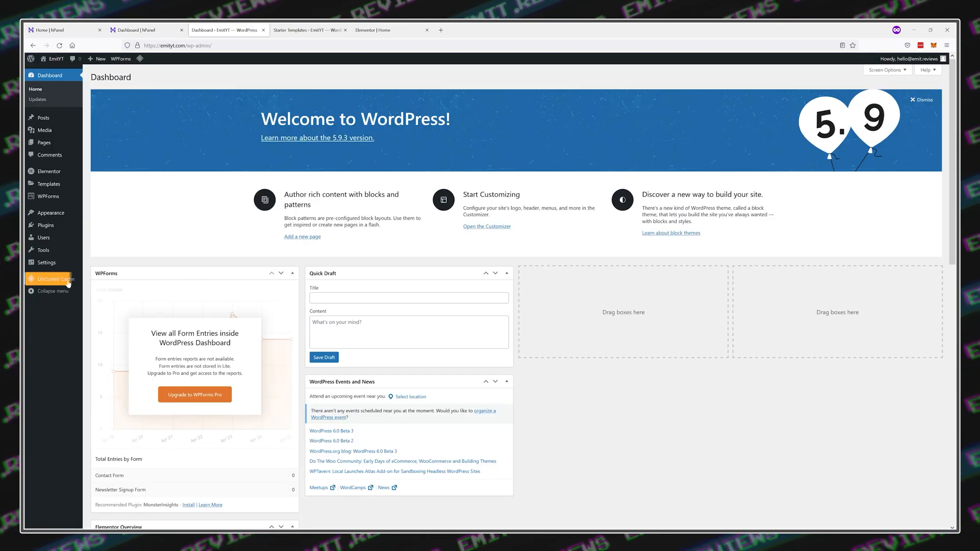
# Request a LiteSpeed domain key and sign in by email to link the site to QUIC.cloud.
pyautogui.click(53, 278)
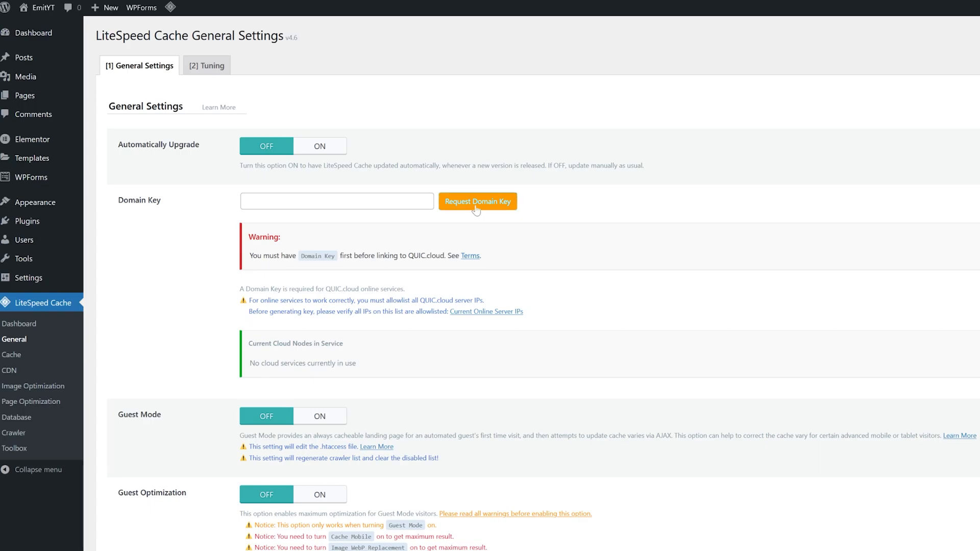
pyautogui.click(478, 201)
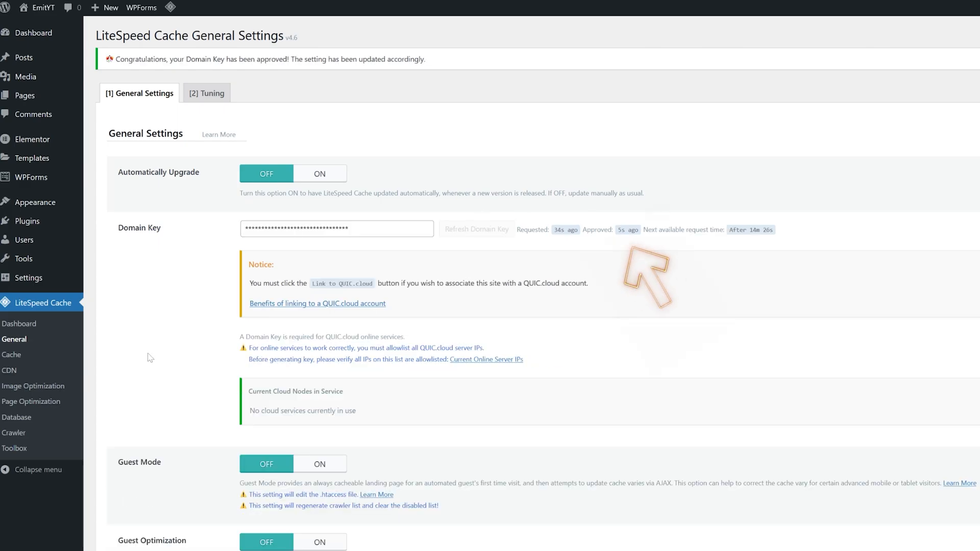
pyautogui.moveTo(157, 355)
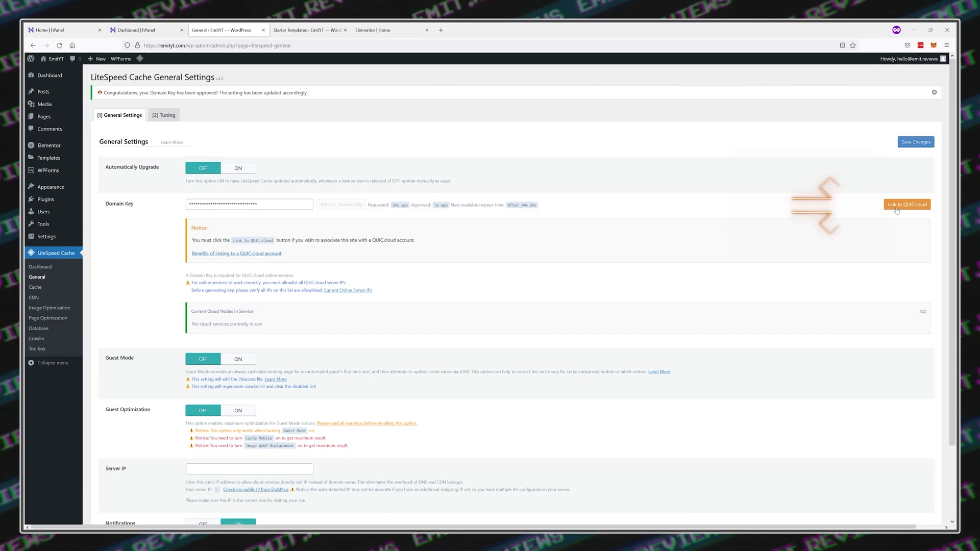
pyautogui.click(907, 204)
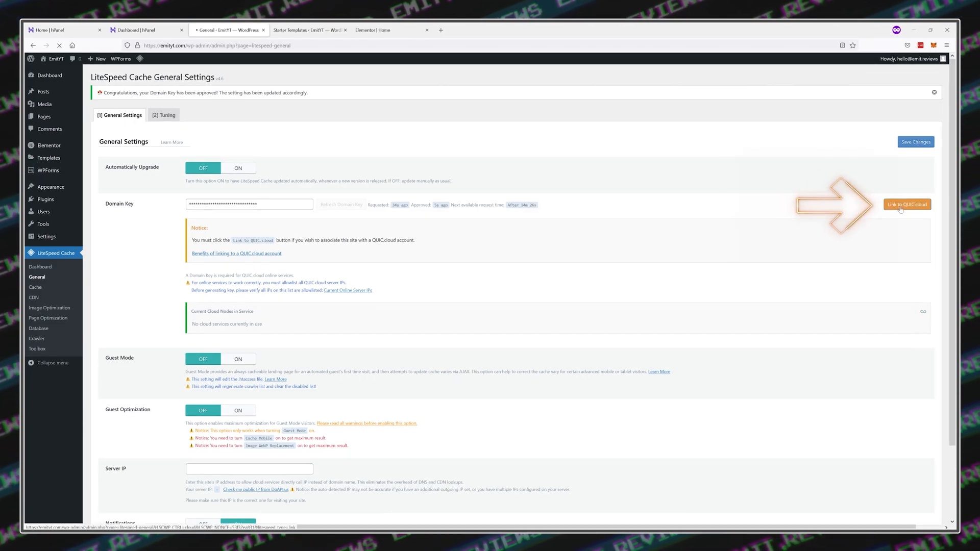
pyautogui.click(906, 204)
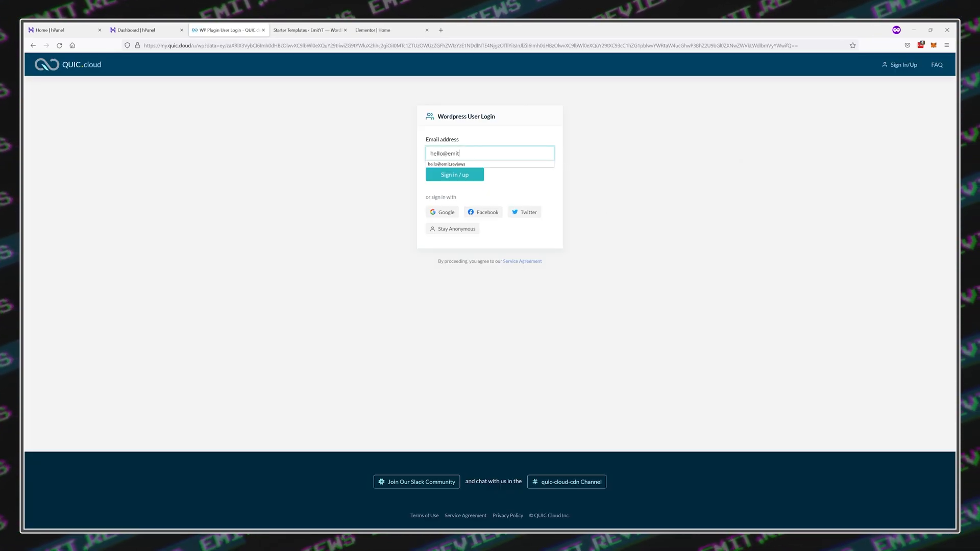
pyautogui.click(454, 175)
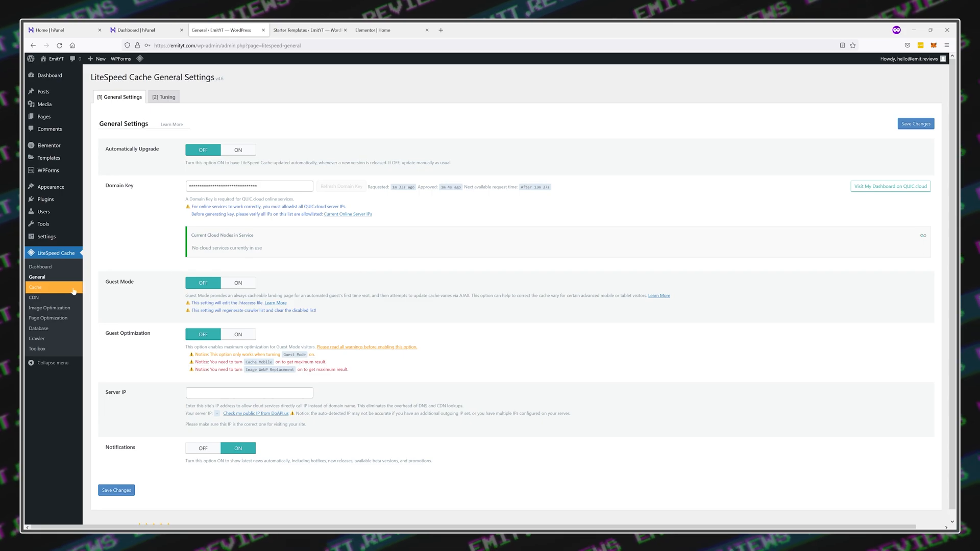
# Save the LiteSpeed Cache main cache settings.
pyautogui.click(35, 287)
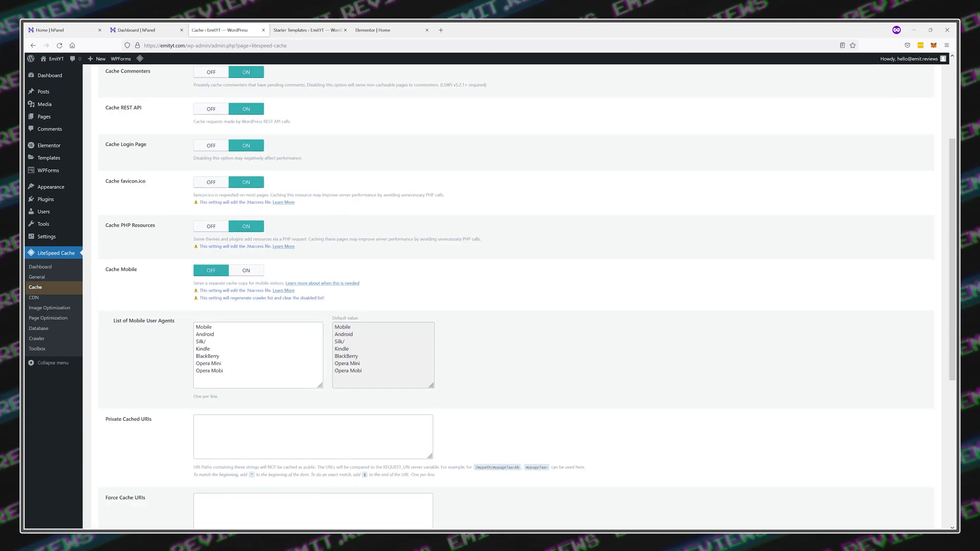
pyautogui.scroll(-3)
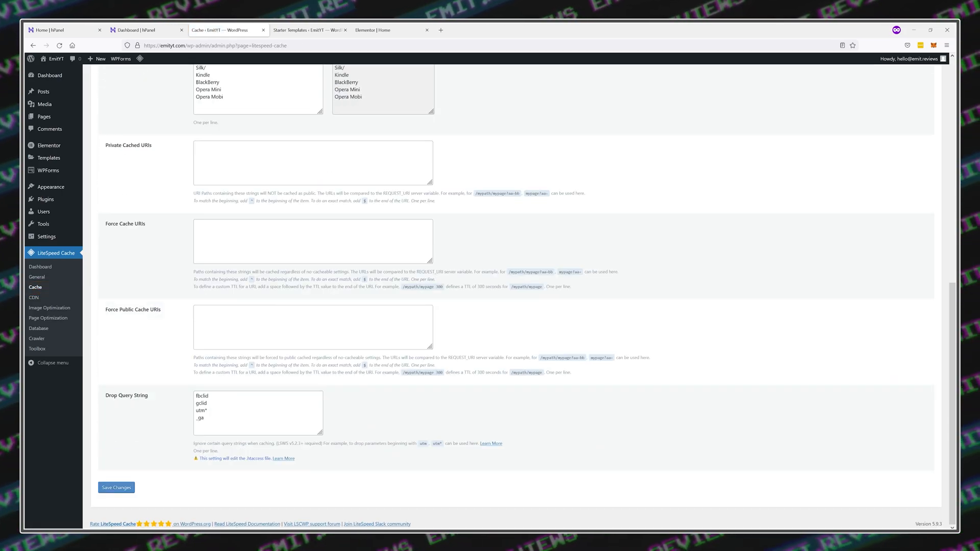
pyautogui.click(116, 487)
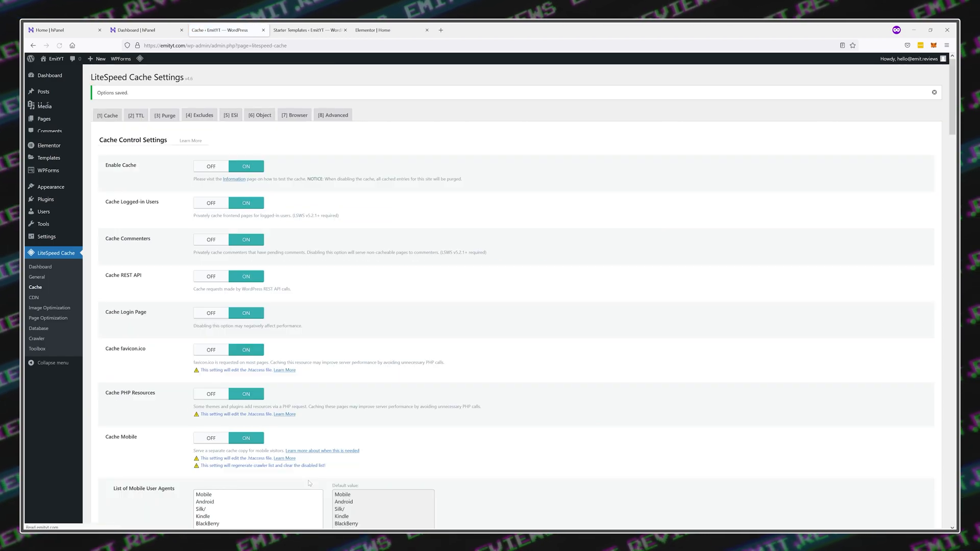
# Switch Object Cache ON under [6] Object and Browser Cache ON under [7] Browser.
pyautogui.click(259, 114)
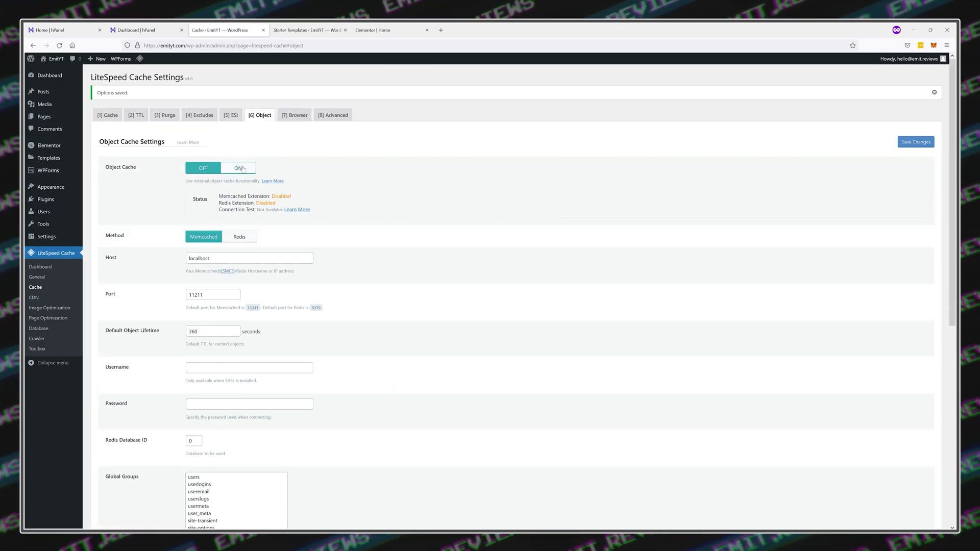
pyautogui.click(237, 167)
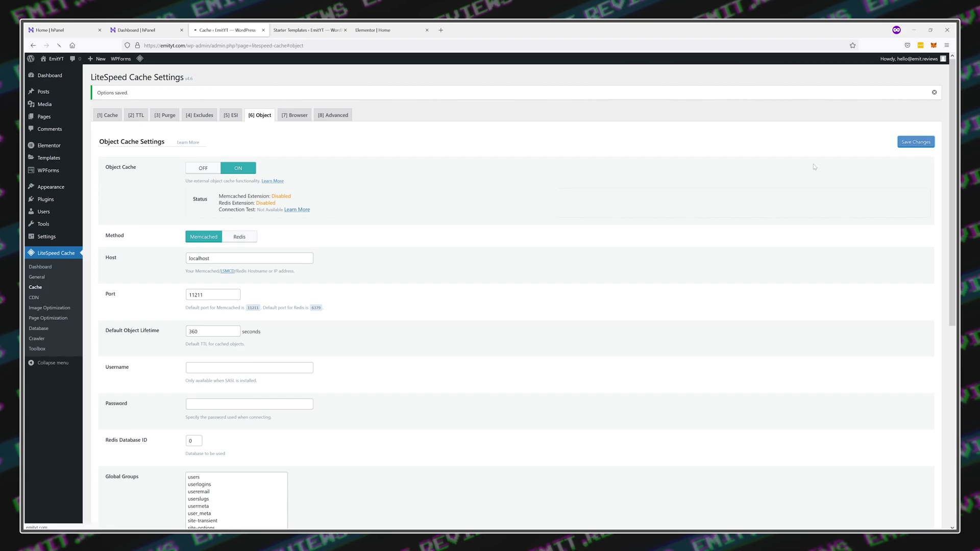
pyautogui.click(294, 114)
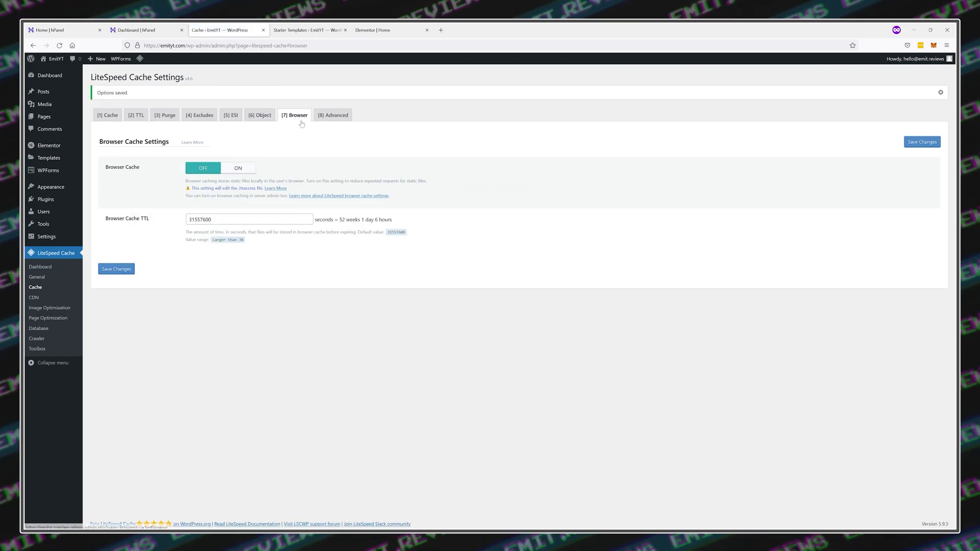
pyautogui.click(238, 168)
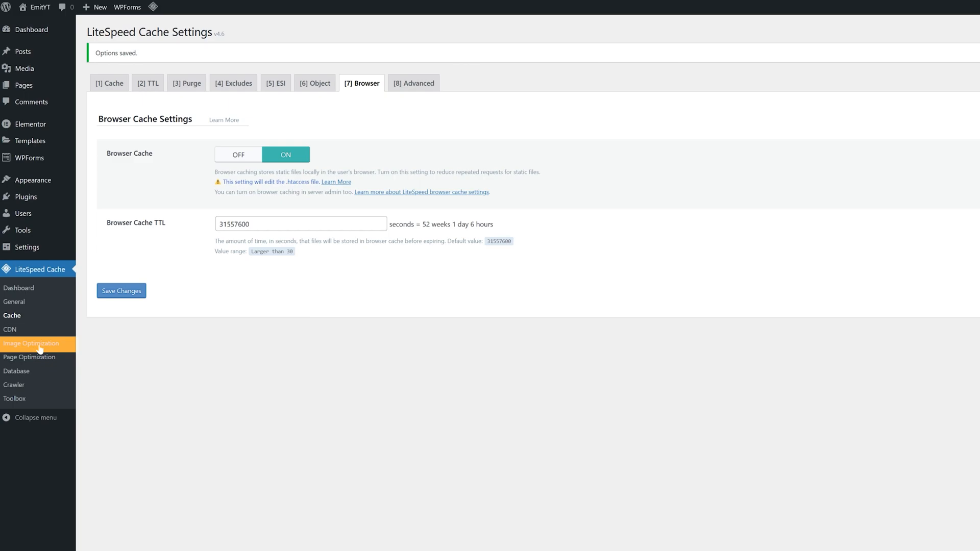
# Gather data on the 13 images and send repeated optimization requests to QUIC.cloud.
pyautogui.click(31, 343)
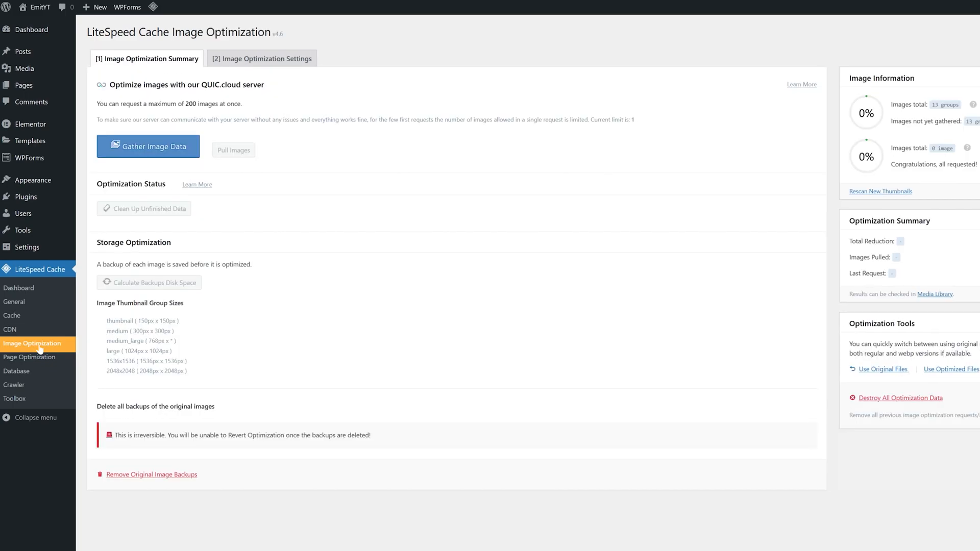
pyautogui.moveTo(167, 153)
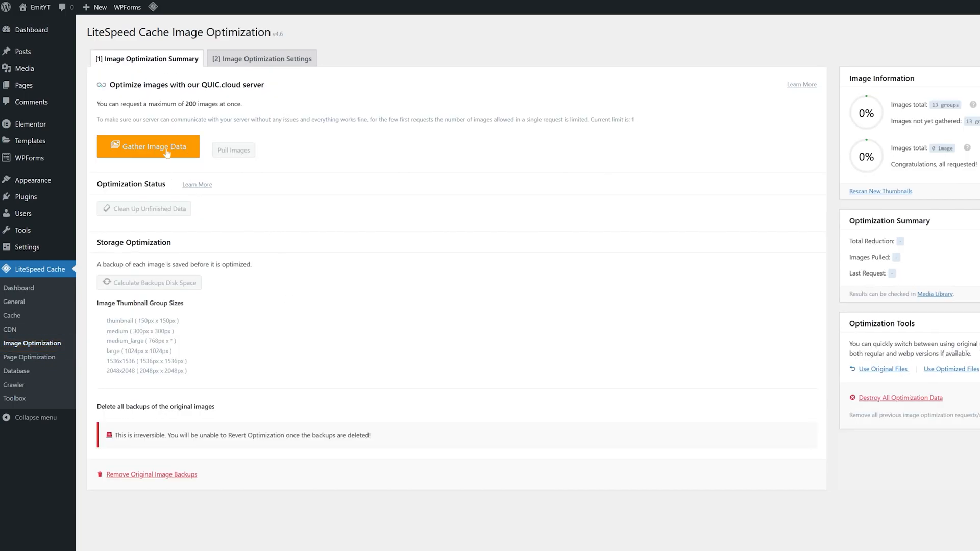
pyautogui.click(148, 147)
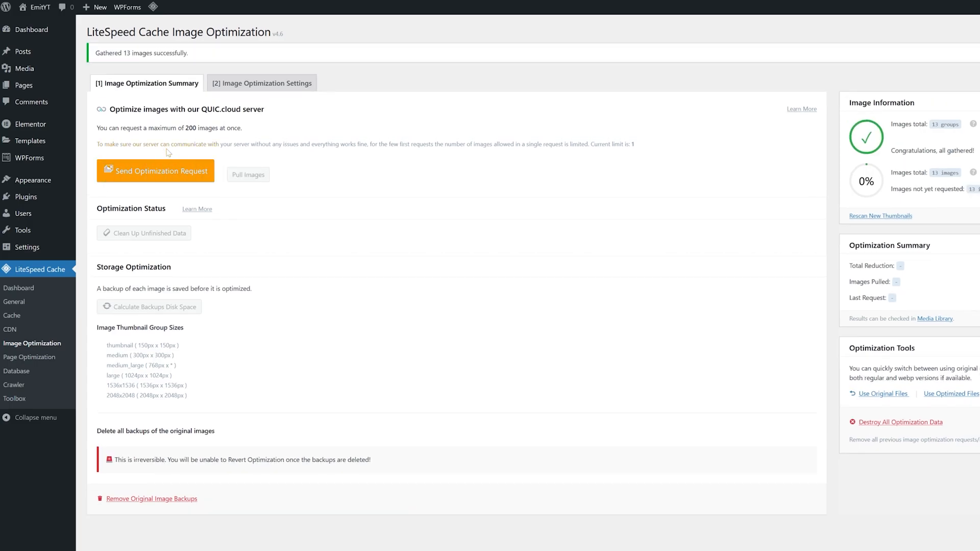
pyautogui.click(155, 171)
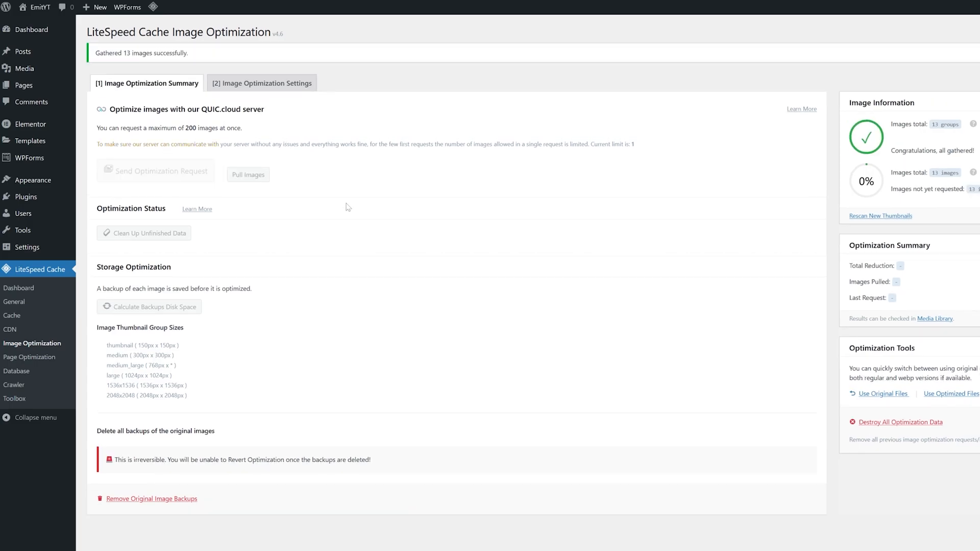
pyautogui.click(155, 172)
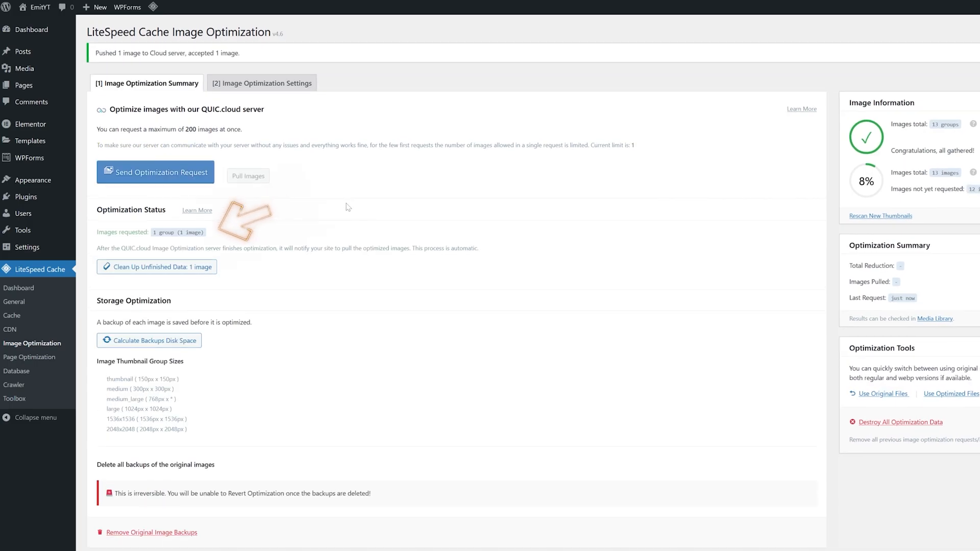
pyautogui.click(155, 172)
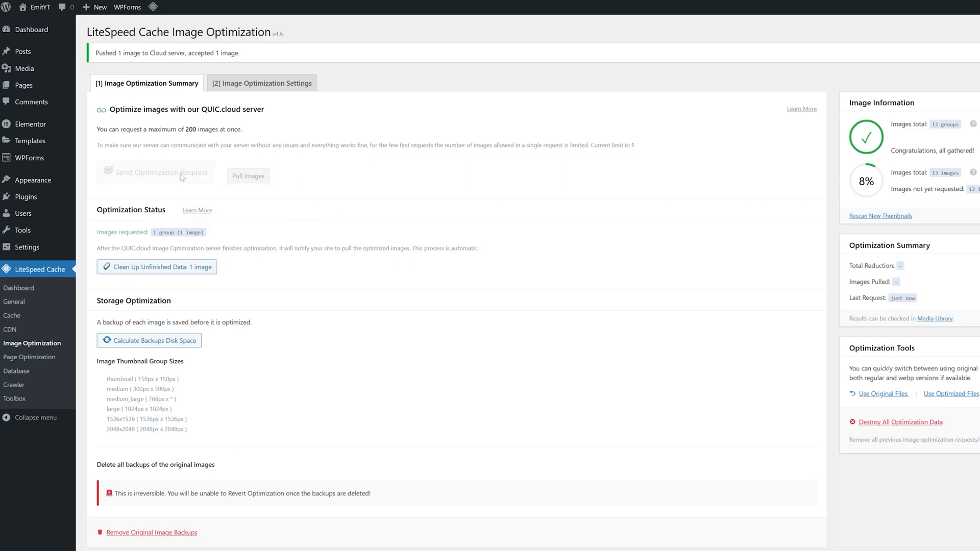
pyautogui.click(155, 172)
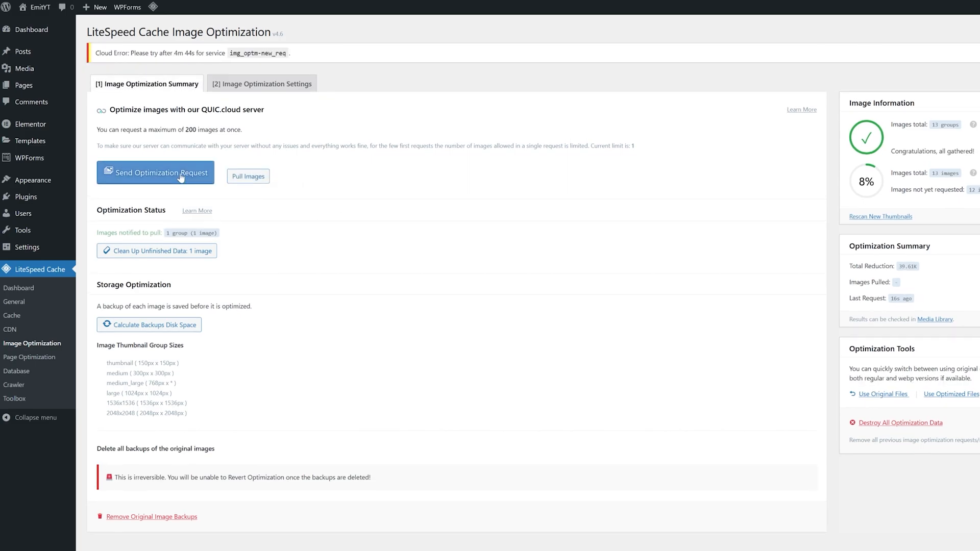
pyautogui.click(155, 172)
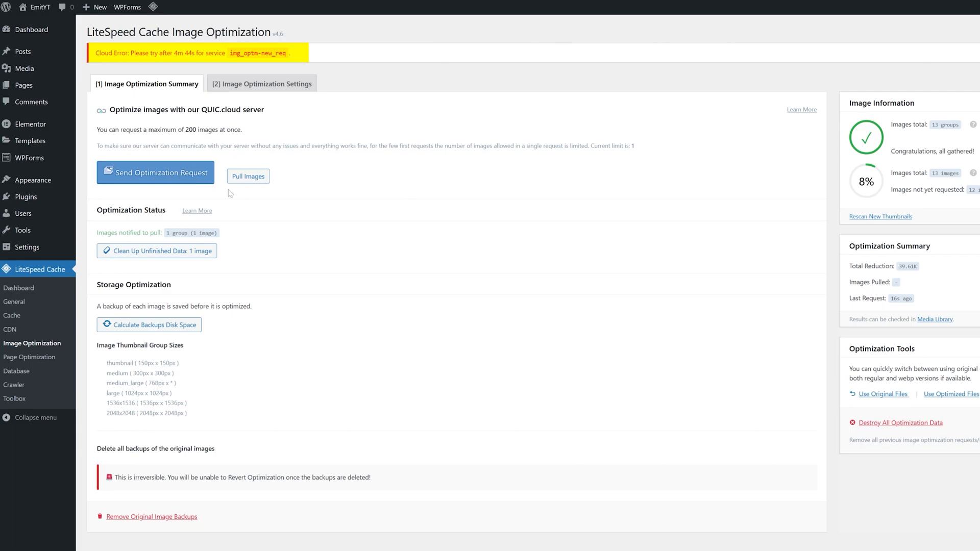
pyautogui.moveTo(304, 155)
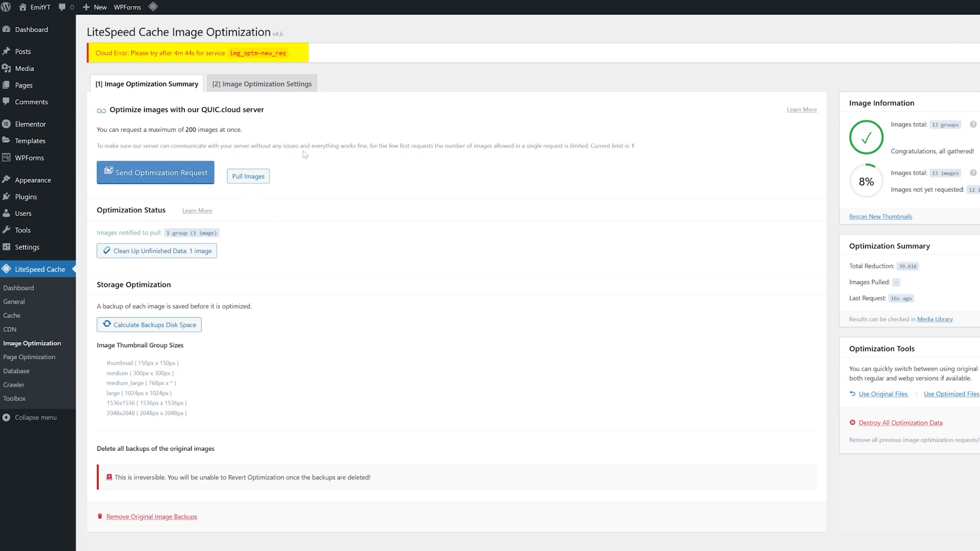
pyautogui.click(261, 84)
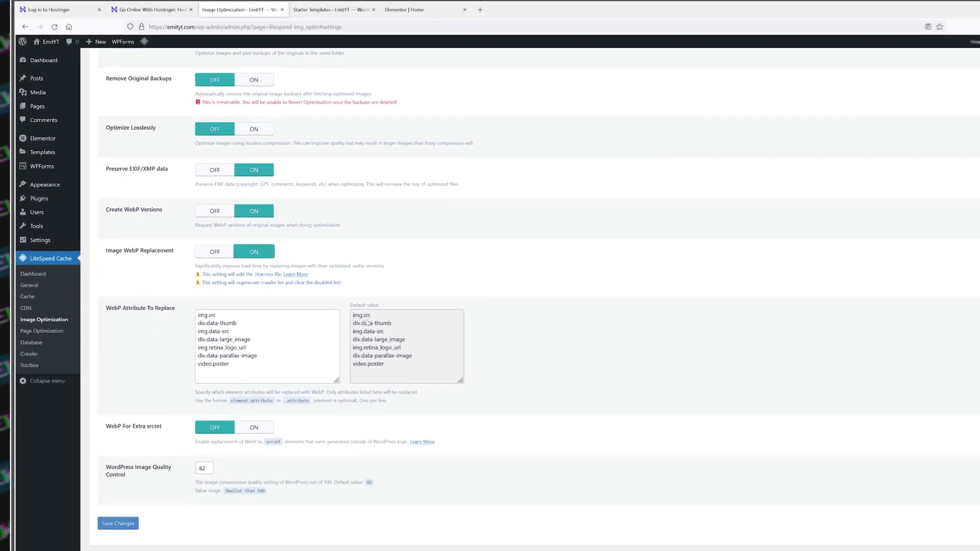
# Save the image settings, pull the optimized images and move to Page Optimization.
pyautogui.click(118, 524)
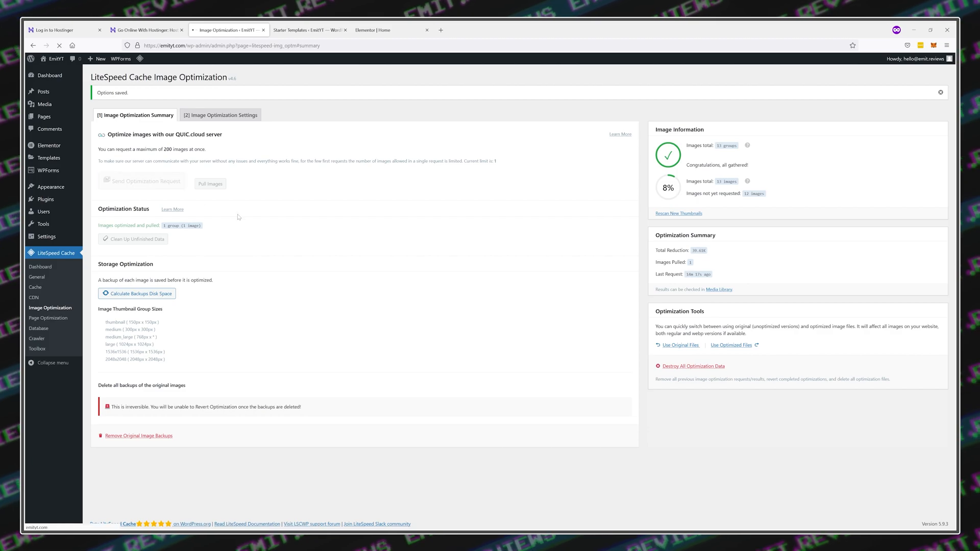
pyautogui.click(141, 181)
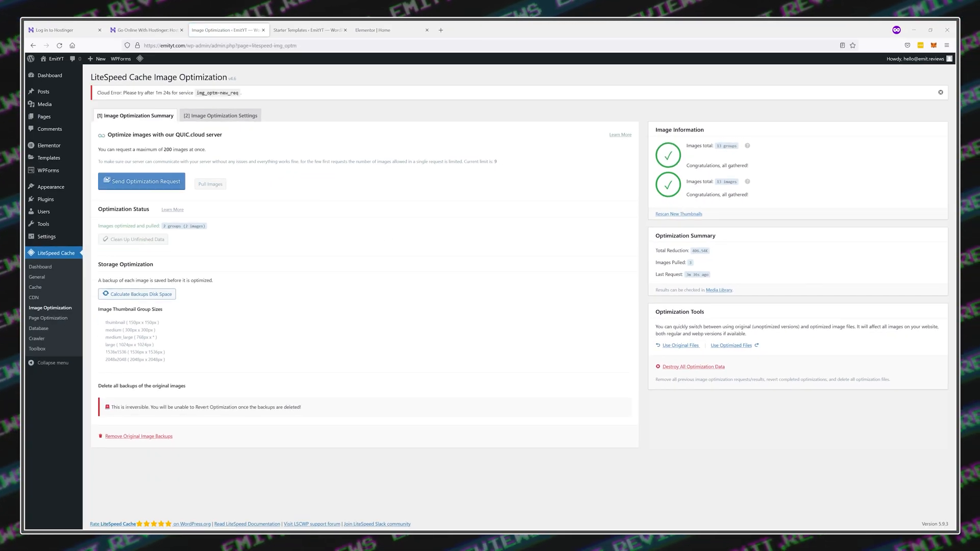
pyautogui.click(44, 319)
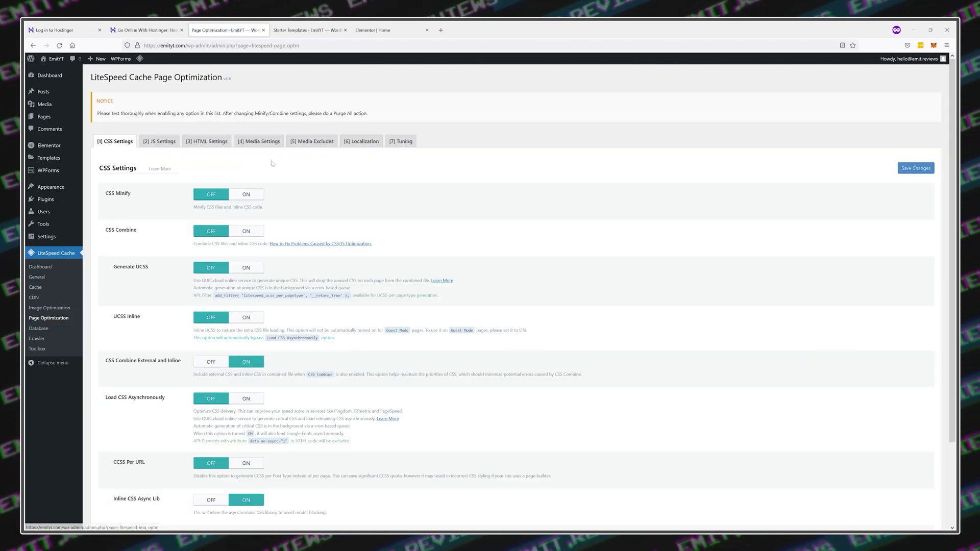
# Switch Lazy Load Images and Responsive Placeholder ON in LiteSpeed Media Settings and save.
pyautogui.click(259, 140)
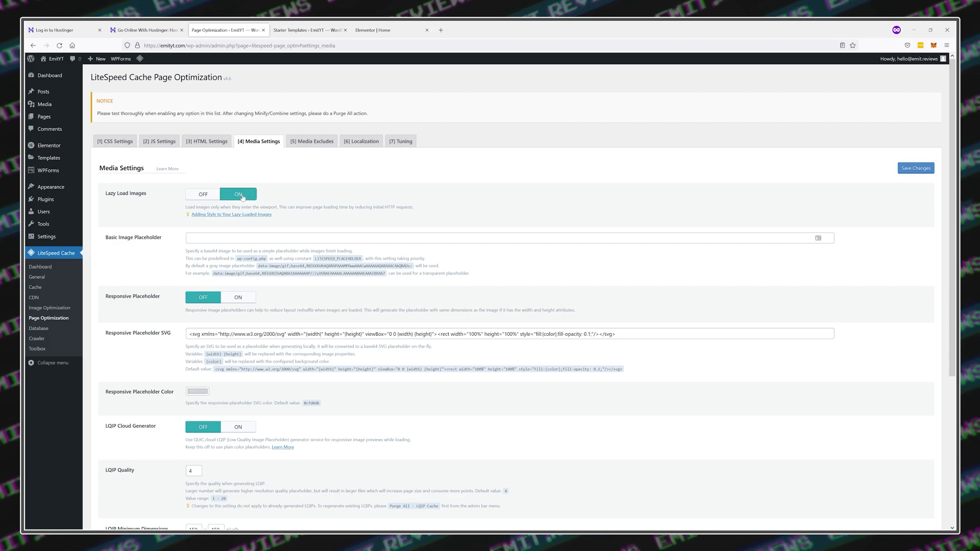
pyautogui.click(238, 297)
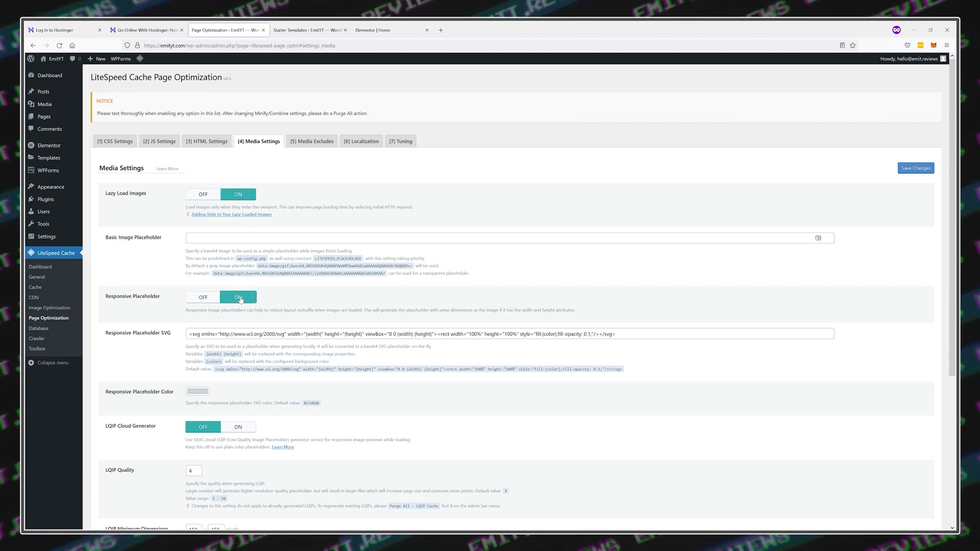
pyautogui.click(915, 167)
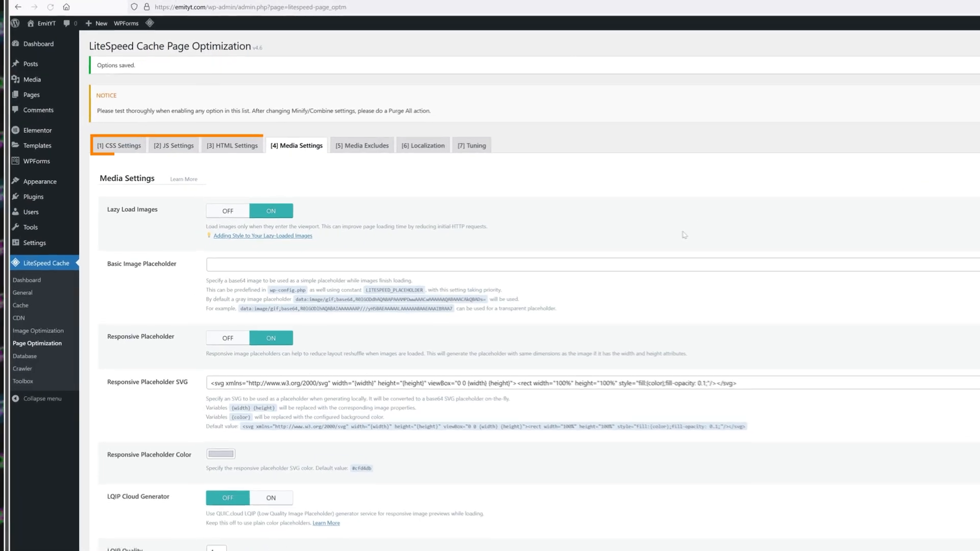
# Browse the JS and HTML optimization settings of LiteSpeed Page Optimization.
pyautogui.click(177, 145)
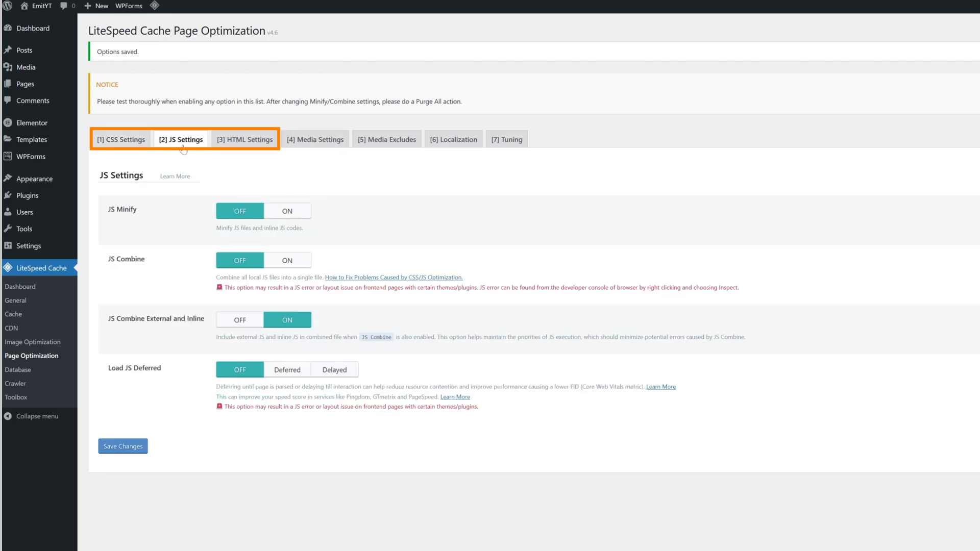
pyautogui.click(249, 139)
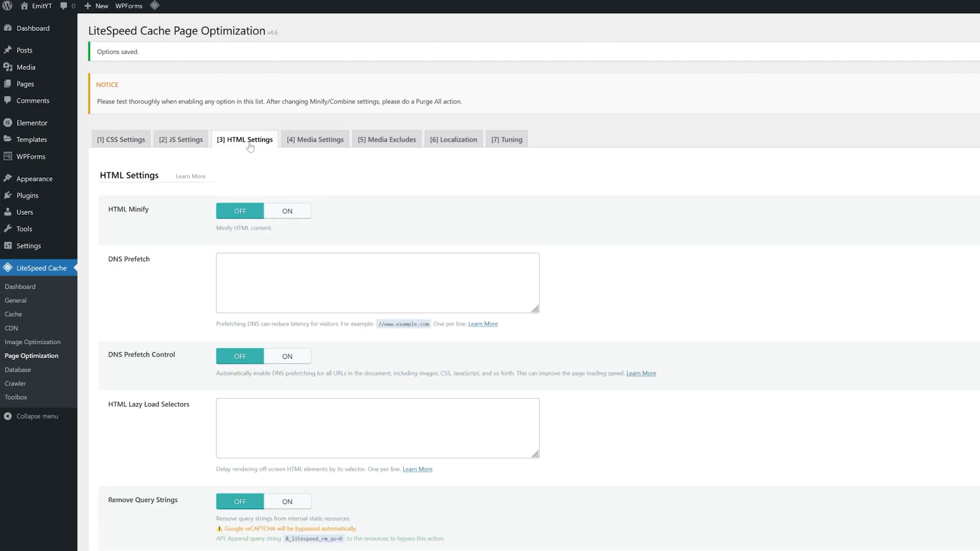
pyautogui.click(120, 139)
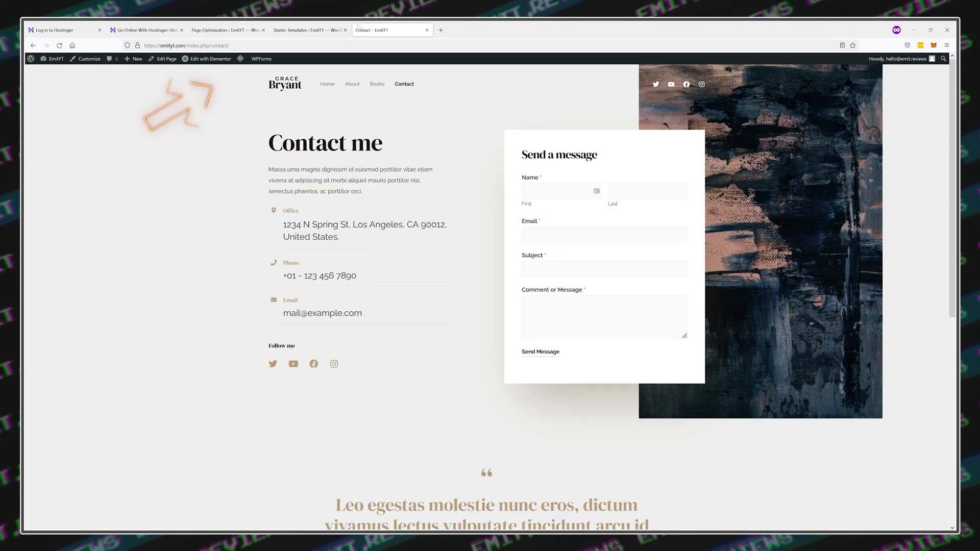
# Check the site's home page, then enable JS Combine in LiteSpeed JS Settings.
pyautogui.click(240, 58)
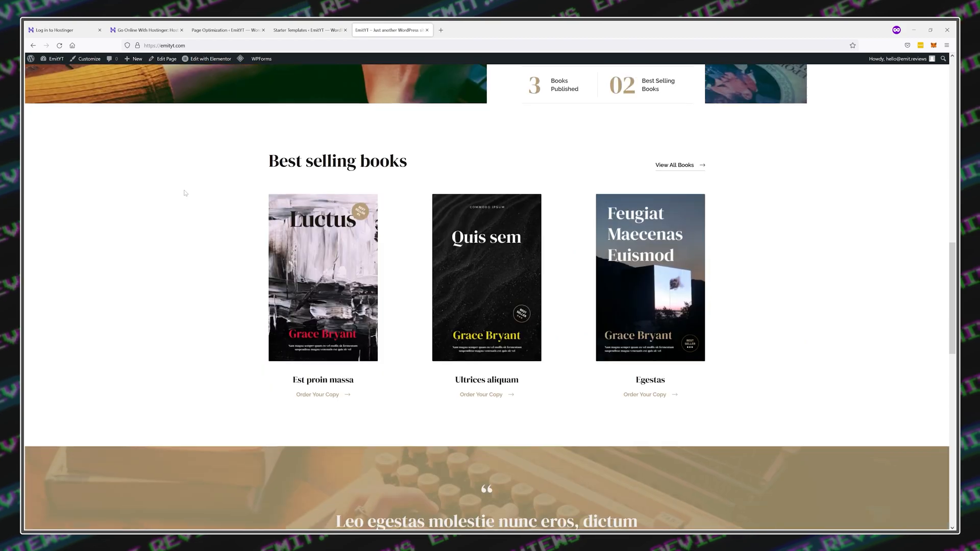
pyautogui.scroll(-3)
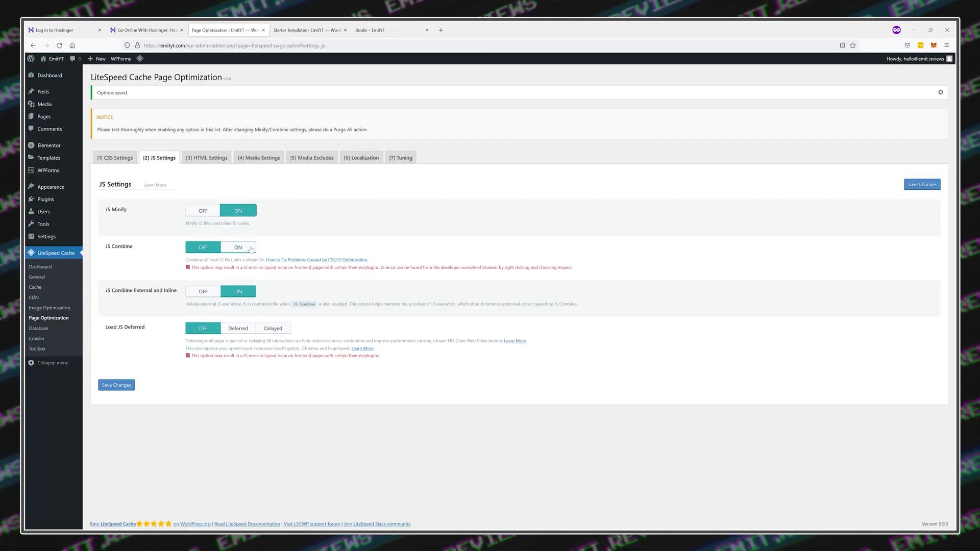
pyautogui.click(116, 384)
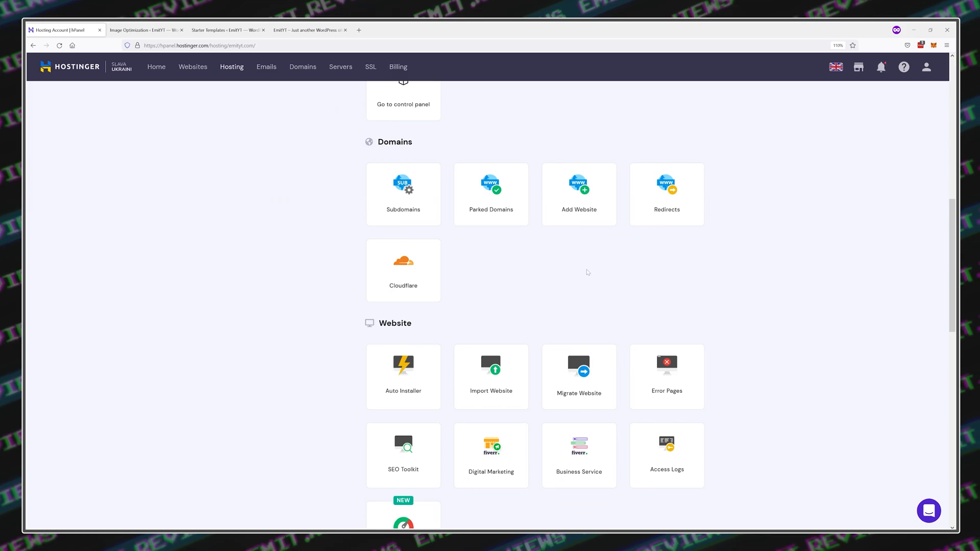
# From hPanel's Cloudflare tile, create a Cloudflare account and add emityt.com on the Free plan.
pyautogui.click(403, 270)
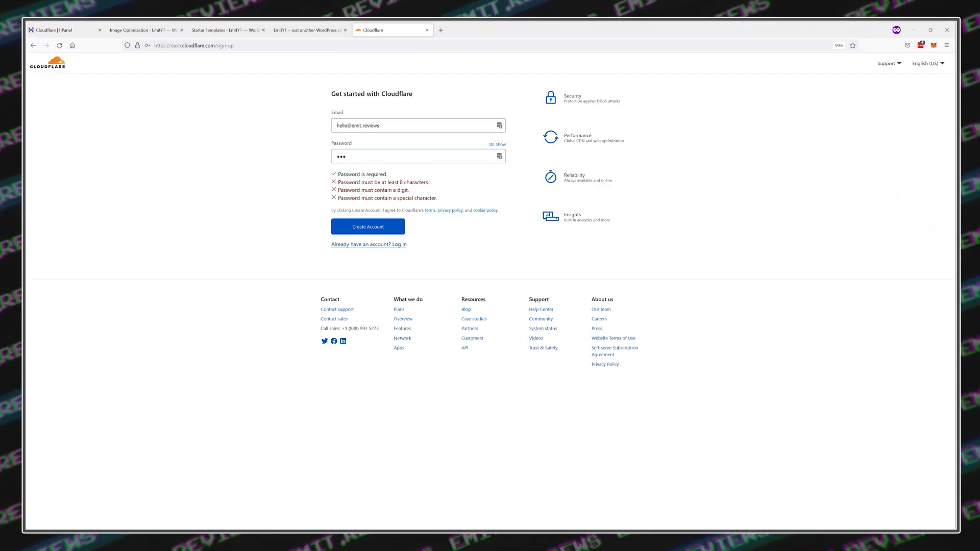
pyautogui.click(367, 226)
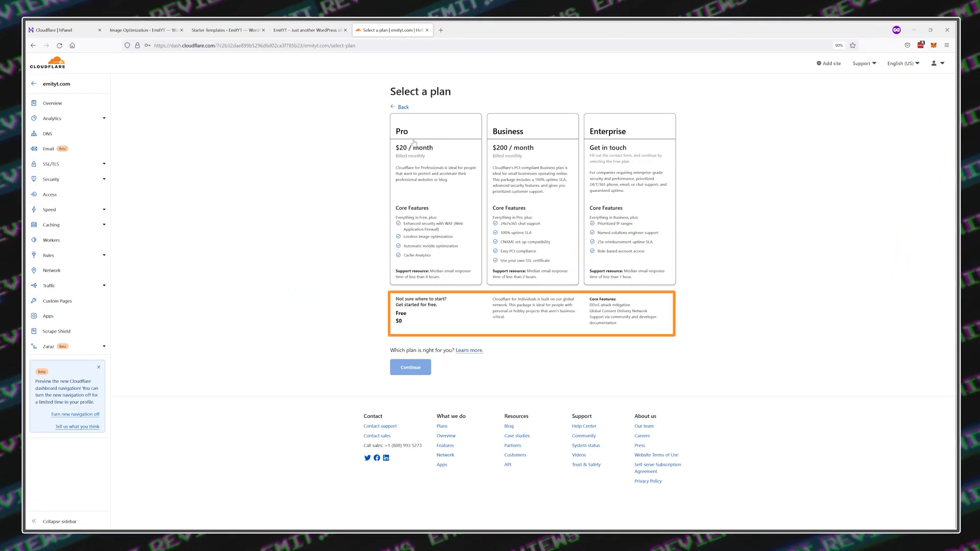
pyautogui.moveTo(413, 369)
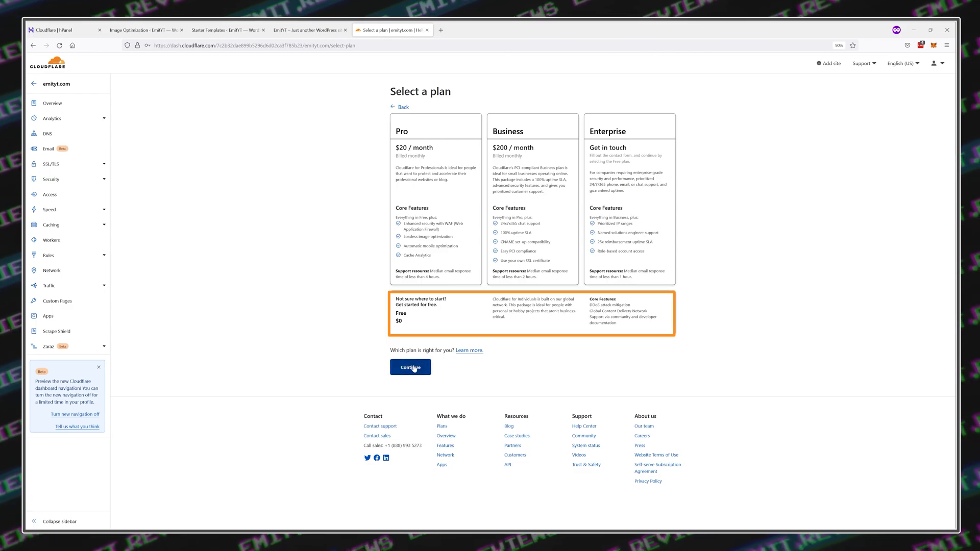
pyautogui.click(410, 366)
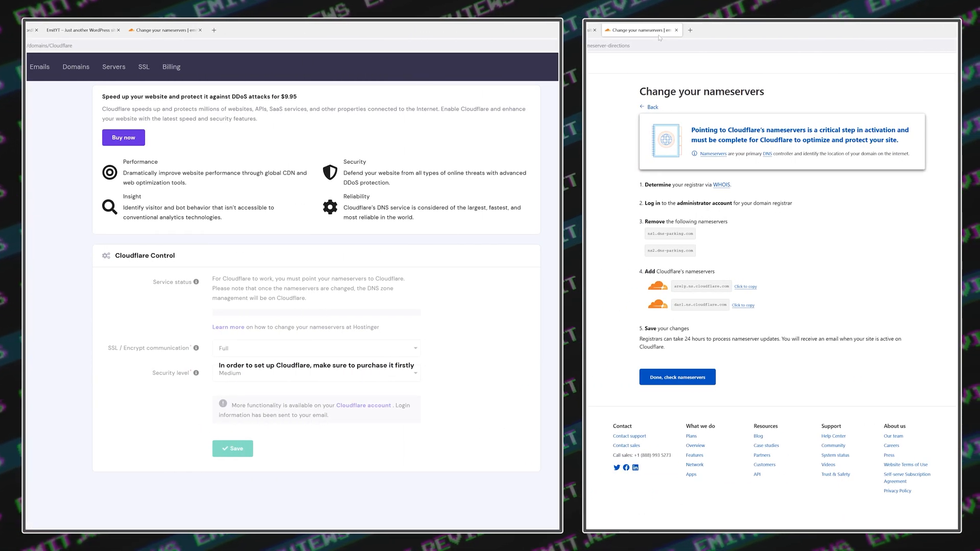
# Set emityt.com's nameservers to arely.ns.cloudflare.com and darl.ns.cloudflare.com and save.
pyautogui.click(76, 68)
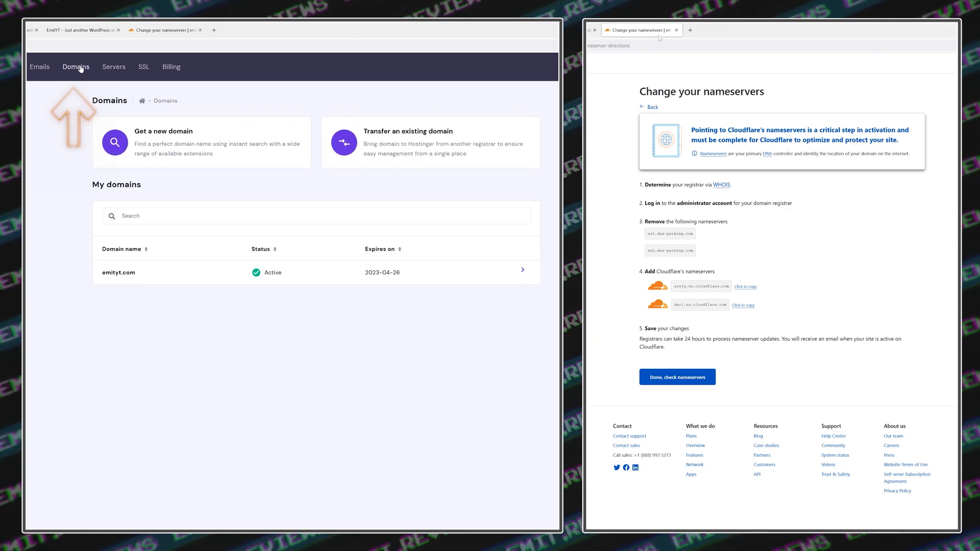
pyautogui.click(118, 271)
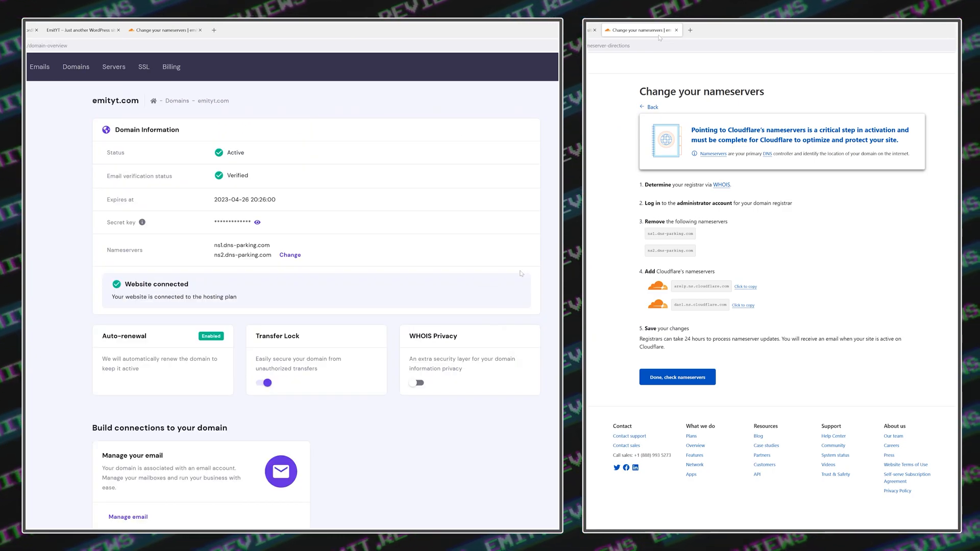
pyautogui.click(290, 255)
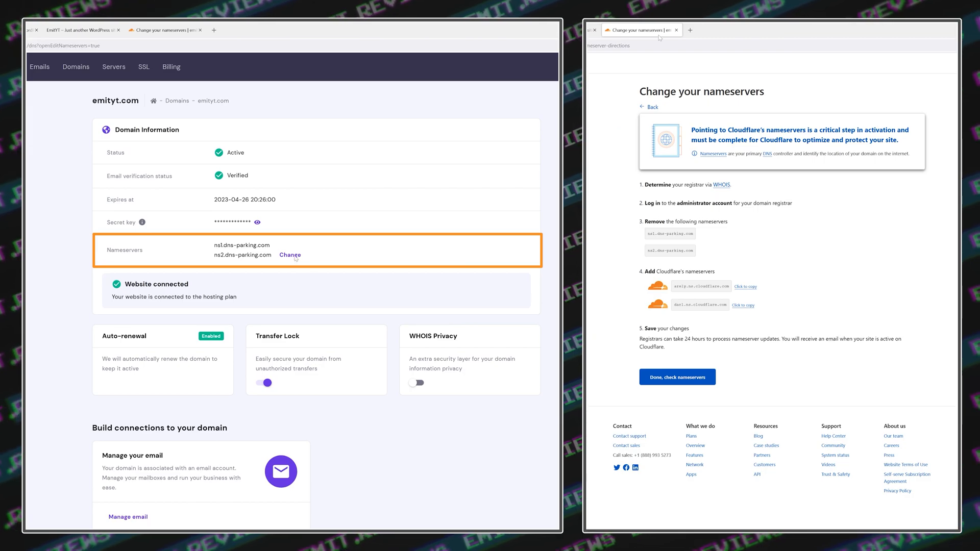
pyautogui.click(745, 286)
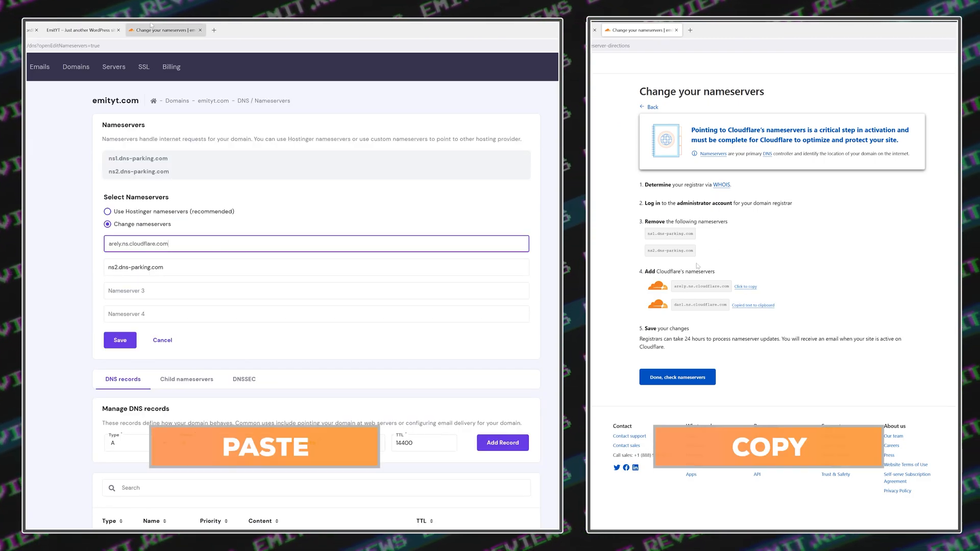
pyautogui.click(121, 340)
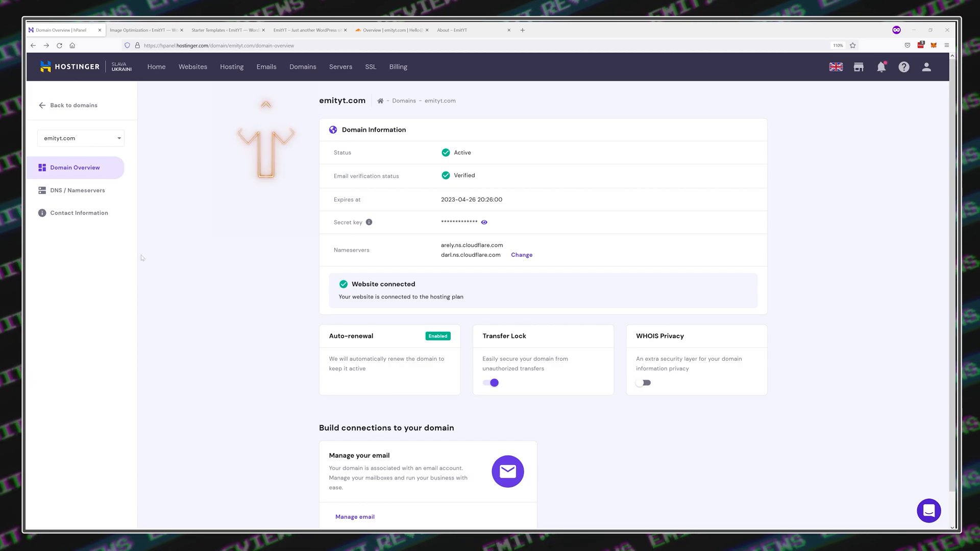
# Create an emityt.com mailbox on the free email plan and log in to its webmail.
pyautogui.click(265, 66)
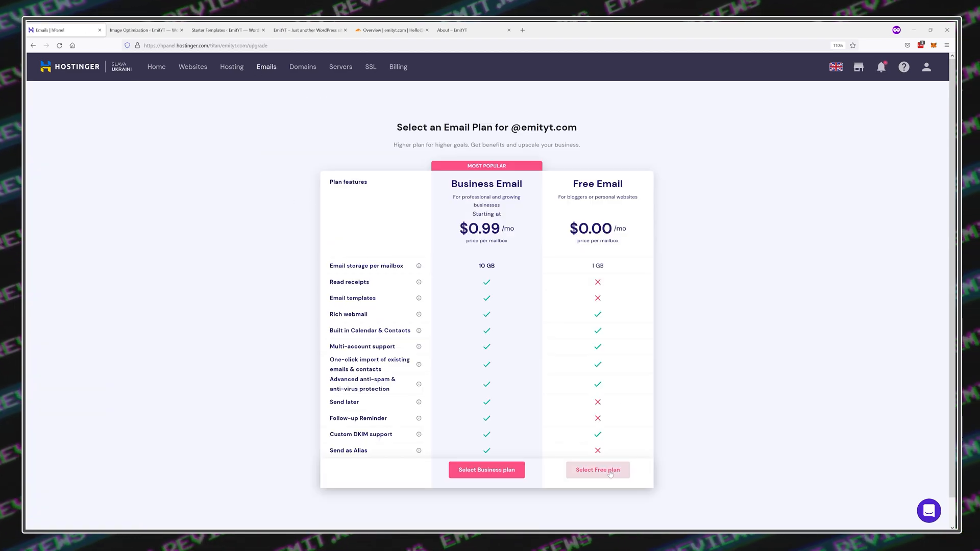
pyautogui.click(598, 469)
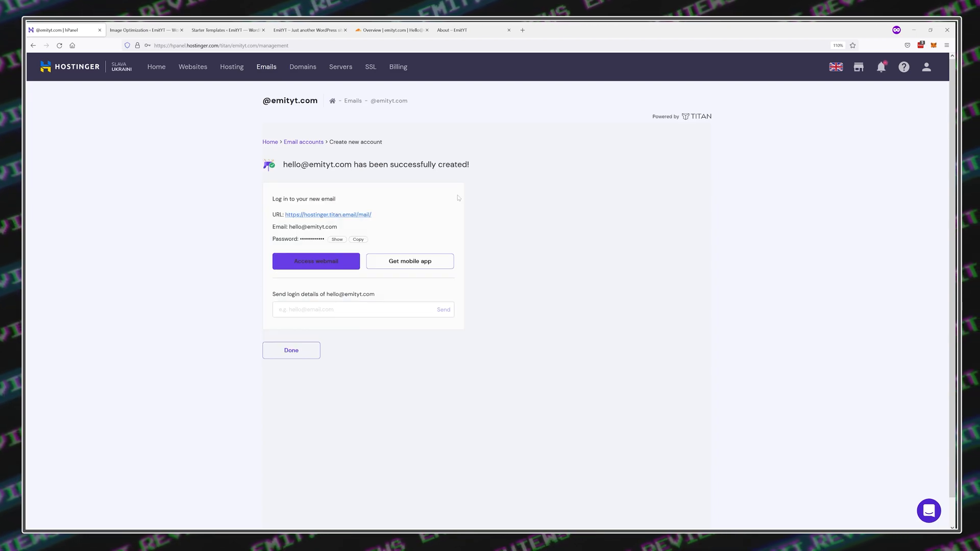
pyautogui.click(316, 261)
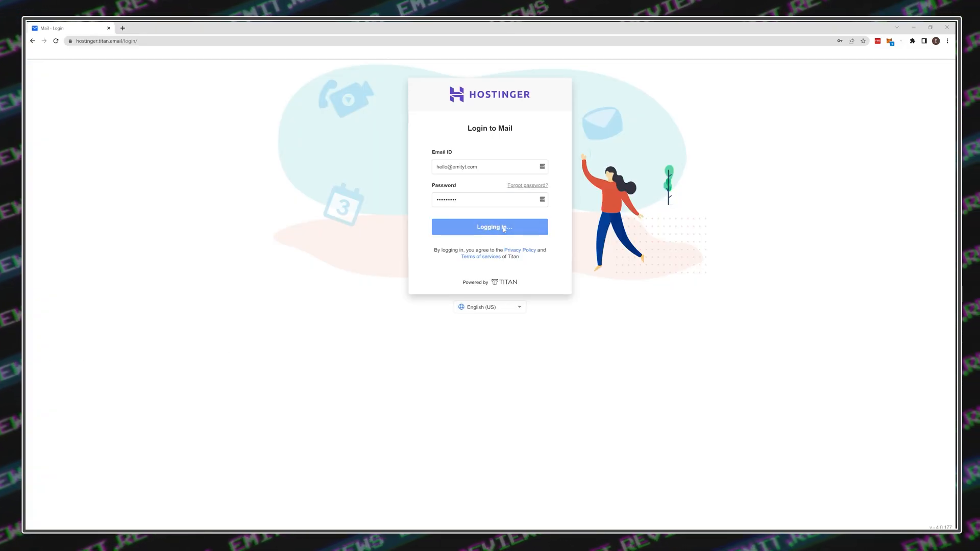
pyautogui.click(490, 226)
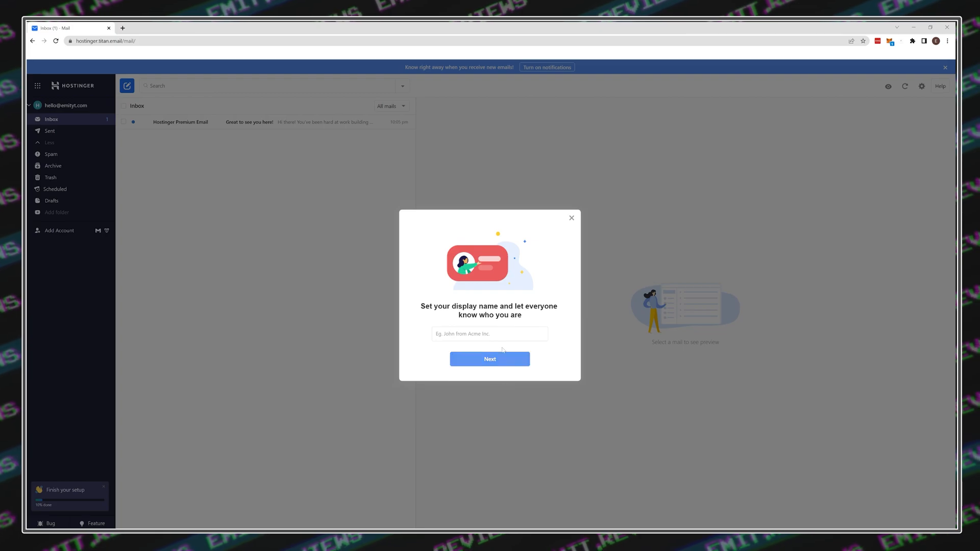
pyautogui.click(571, 218)
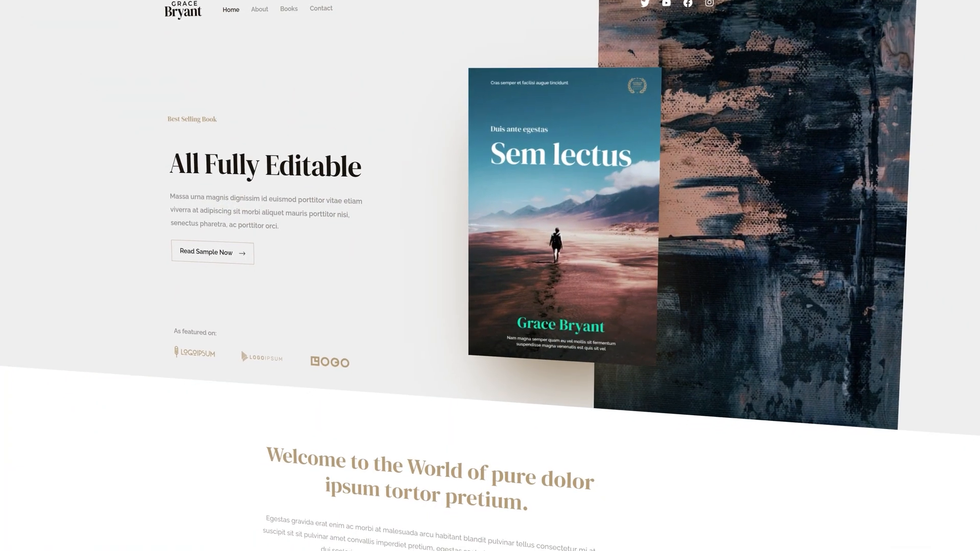
pyautogui.scroll(-3)
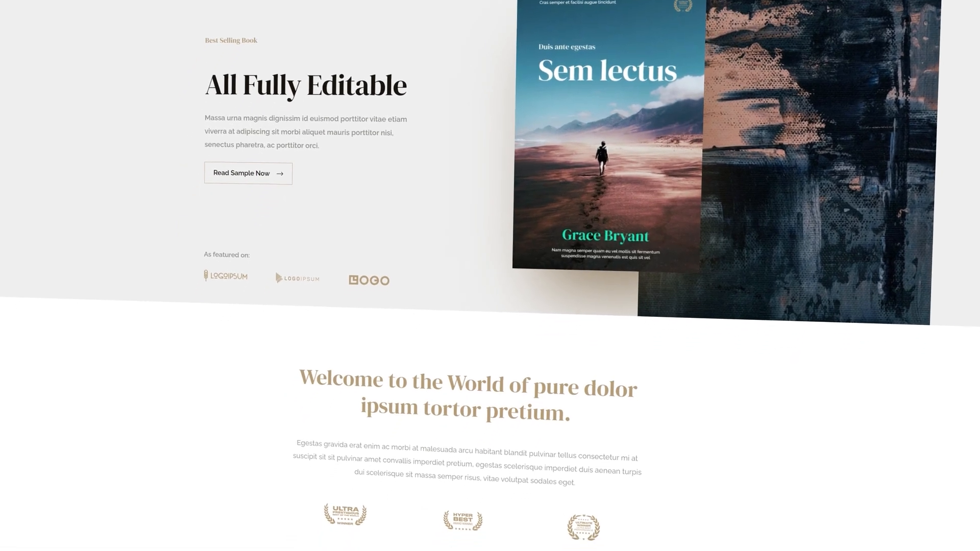
pyautogui.scroll(-3)
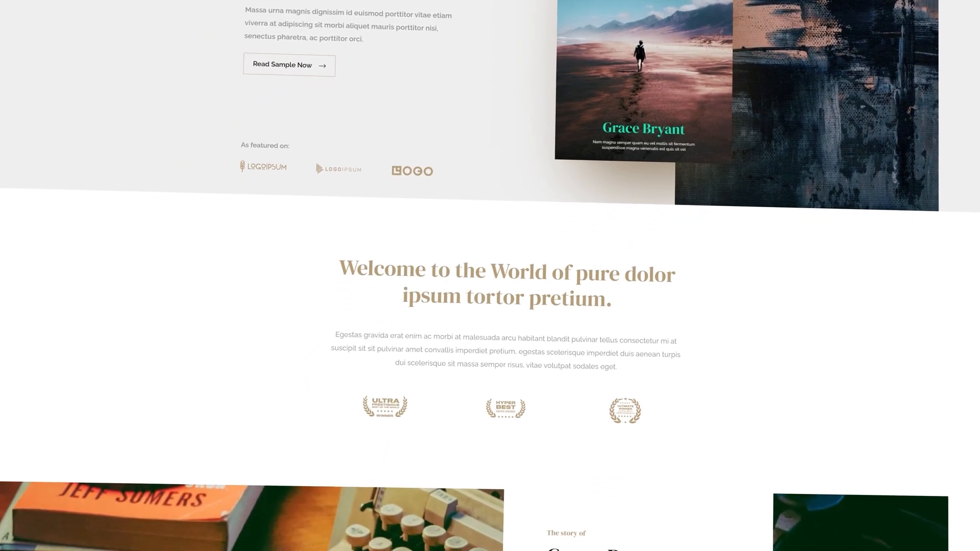